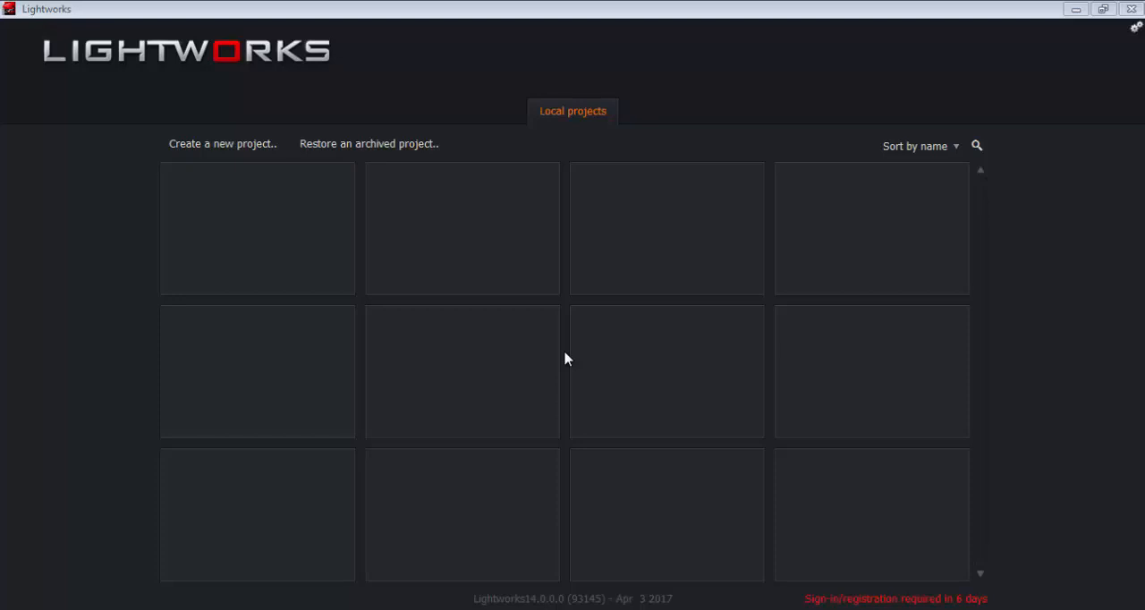
Step: Create a new project named Blabla with the frame rate set to Auto
{"action": "left_click", "coordinate": [222, 143]}
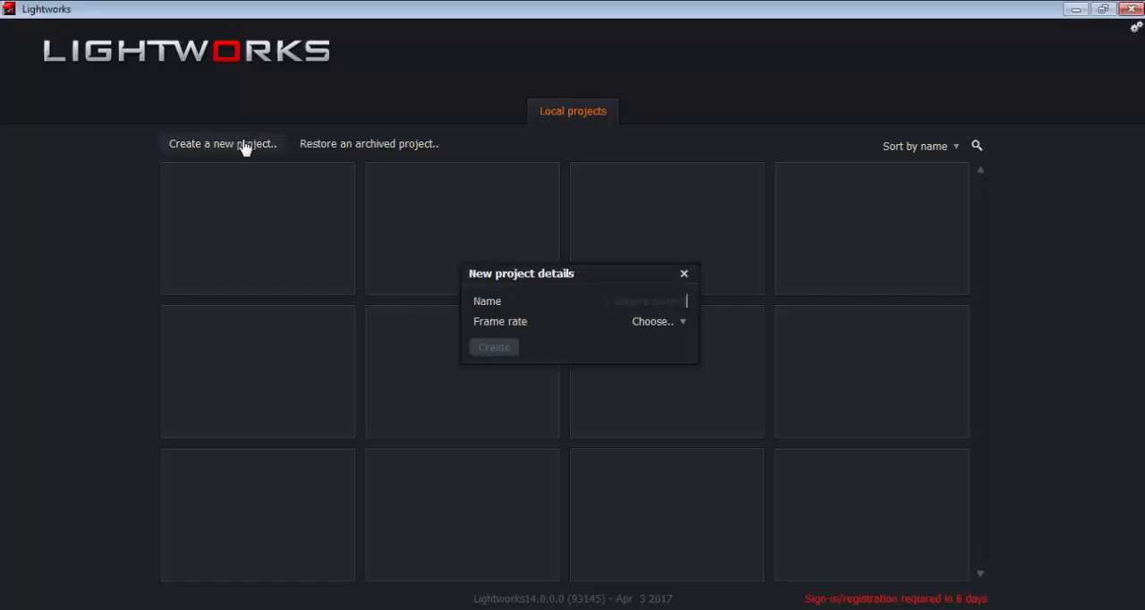
{"action": "type", "text": "Bla"}
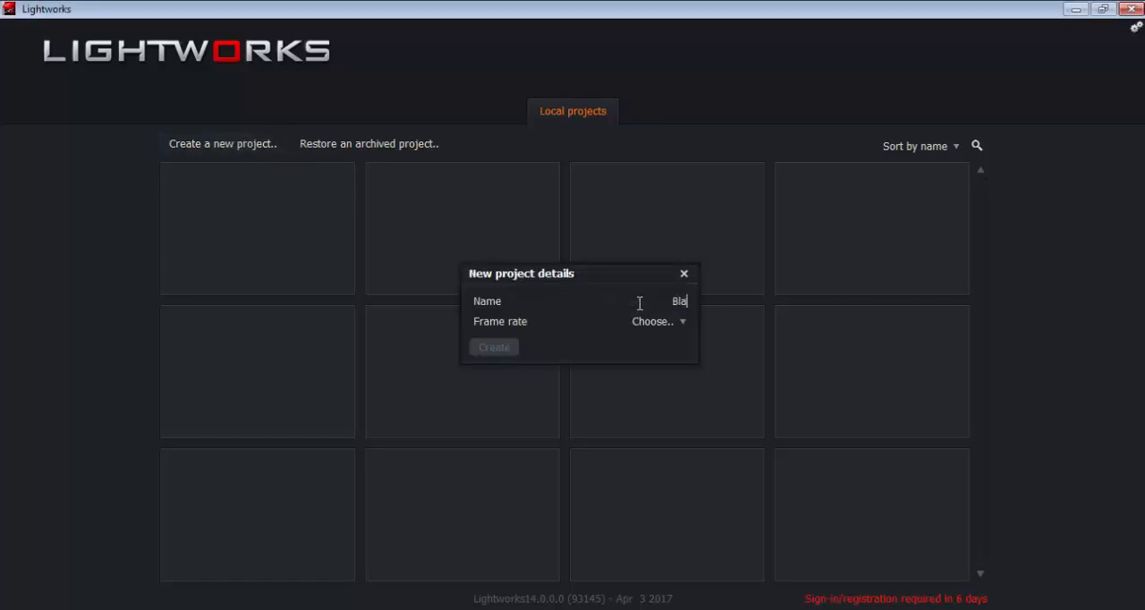
{"action": "left_click", "coordinate": [653, 321]}
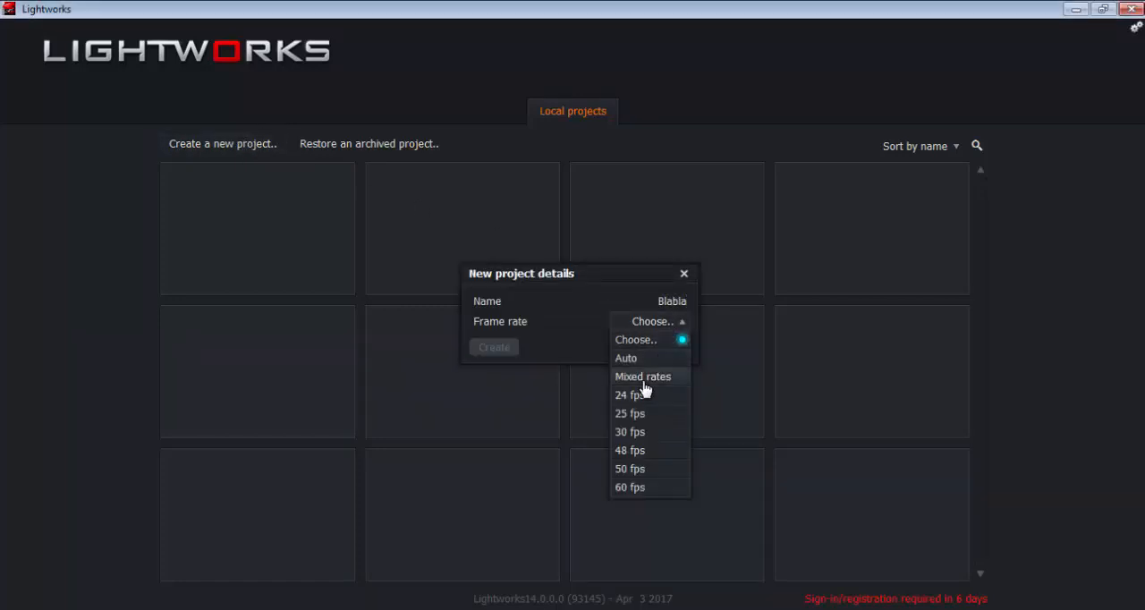
{"action": "left_click", "coordinate": [625, 358]}
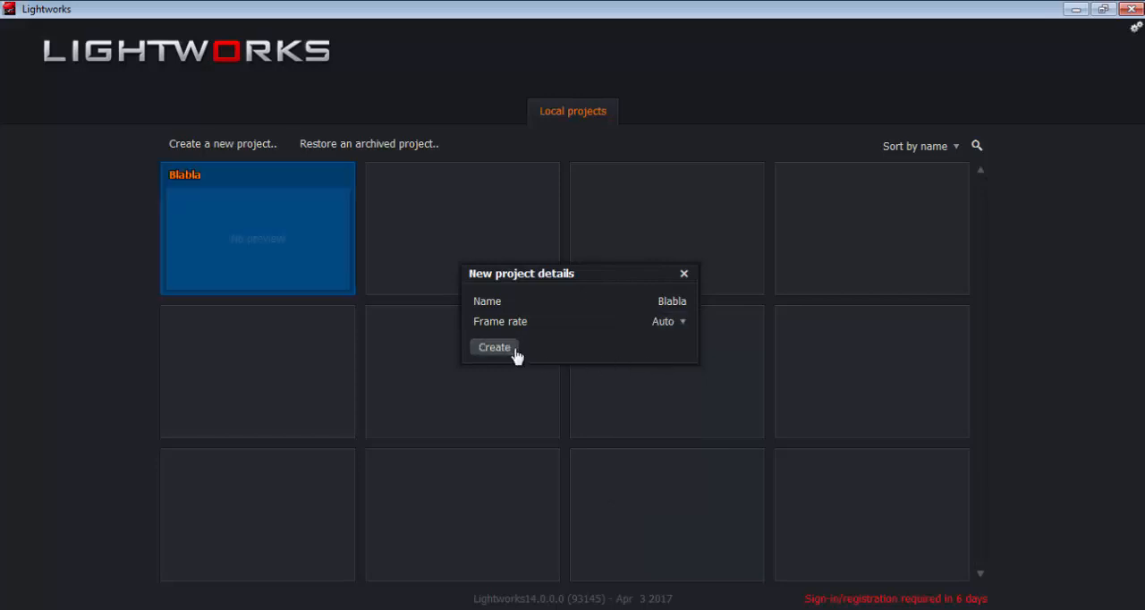
{"action": "left_click", "coordinate": [493, 347]}
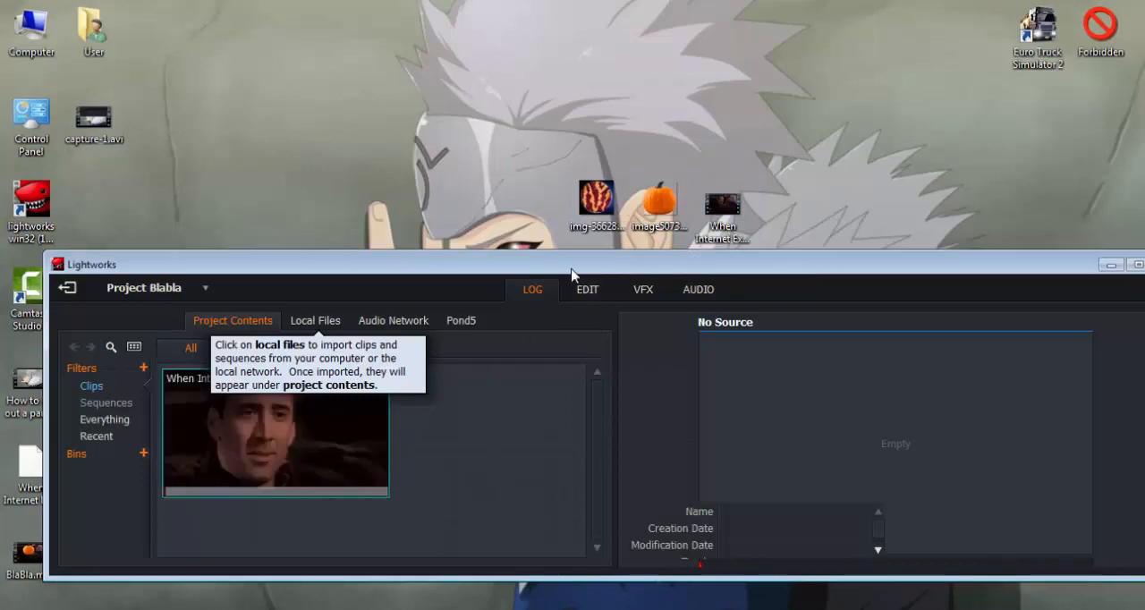
Step: Maximize the Lightworks window and switch to the EDIT workspace
{"action": "left_click", "coordinate": [1109, 264]}
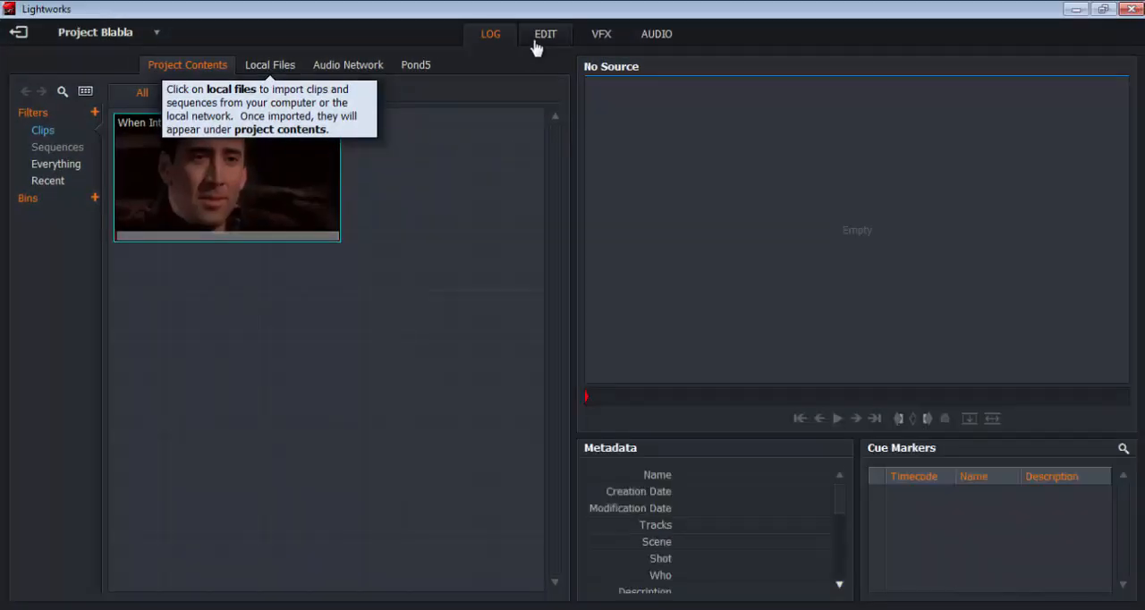
{"action": "left_click", "coordinate": [545, 34]}
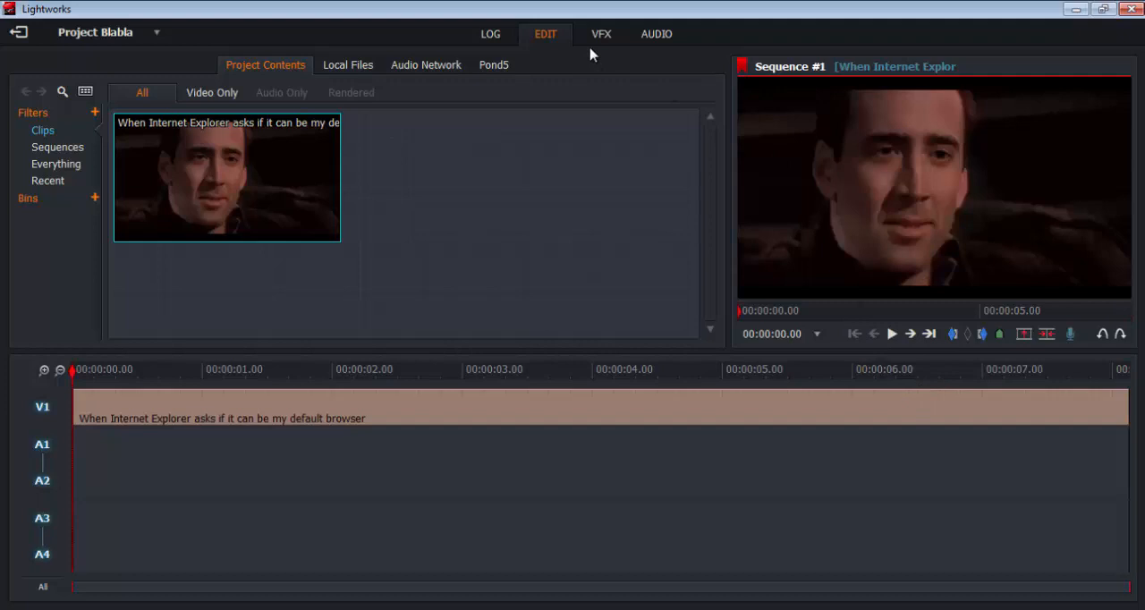
Step: Switch to the VFX workspace and preview the sequence, then stop playback
{"action": "left_click", "coordinate": [600, 34]}
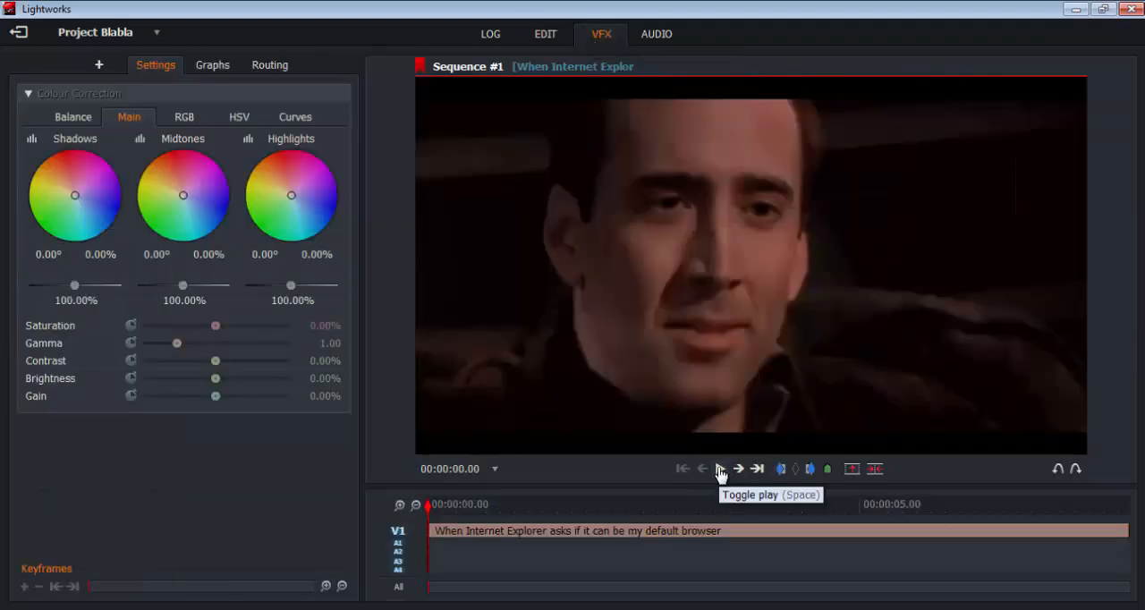
{"action": "mouse_move", "coordinate": [698, 481]}
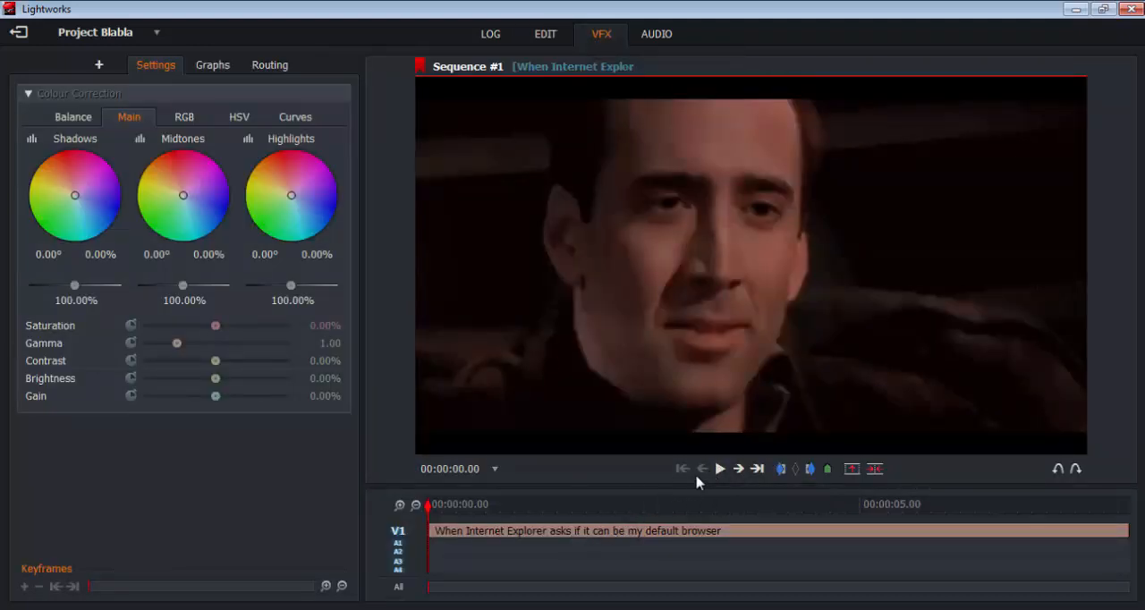
{"action": "left_click", "coordinate": [720, 468]}
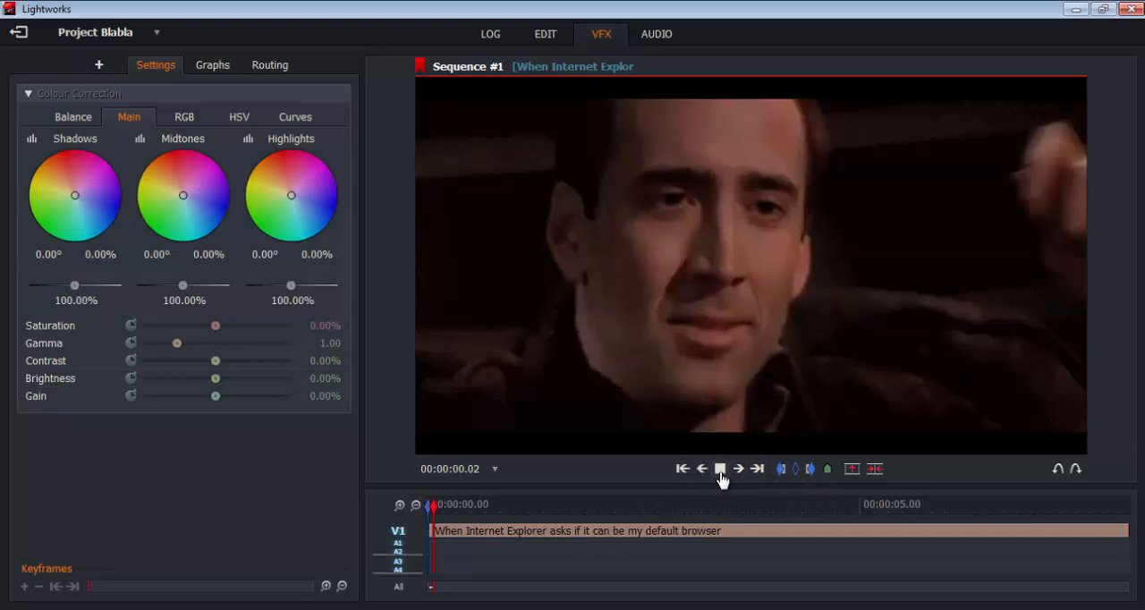
{"action": "left_click", "coordinate": [720, 469]}
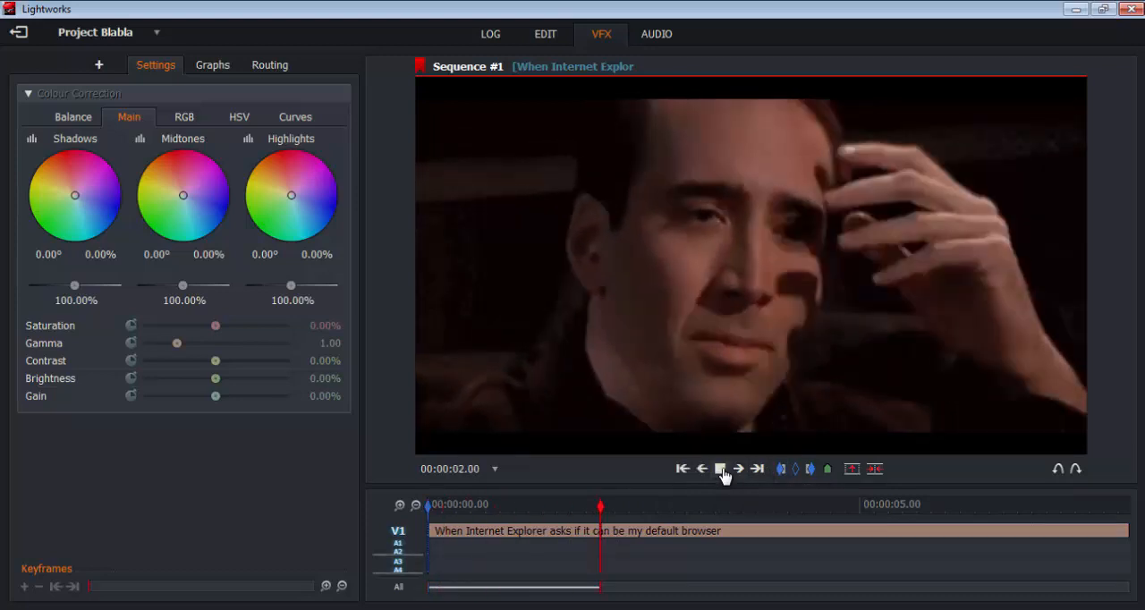
{"action": "left_click", "coordinate": [720, 468]}
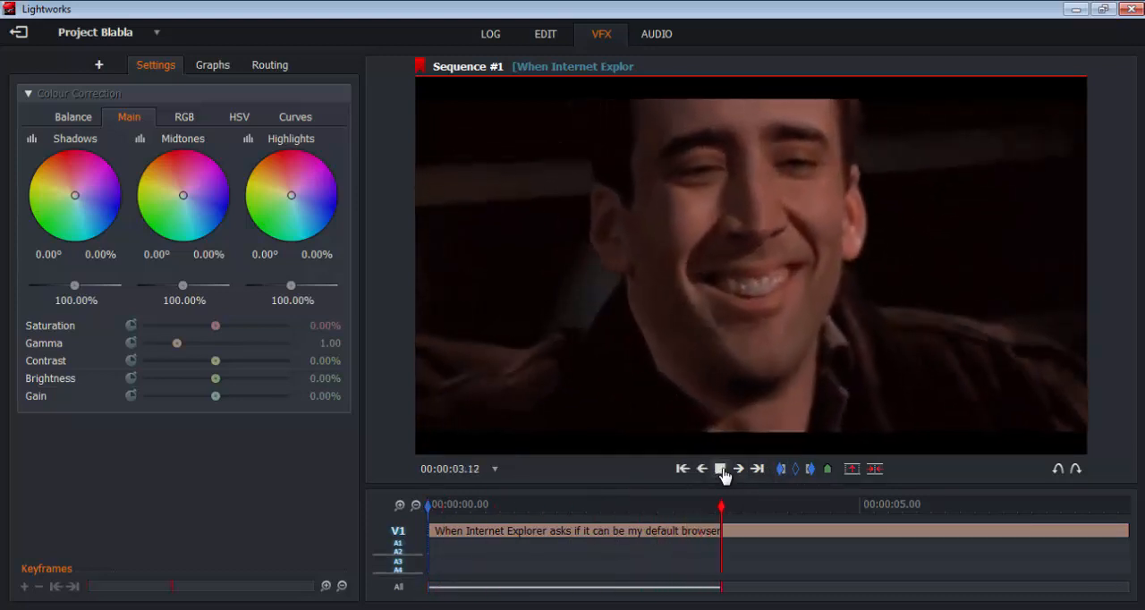
{"action": "left_click", "coordinate": [720, 468]}
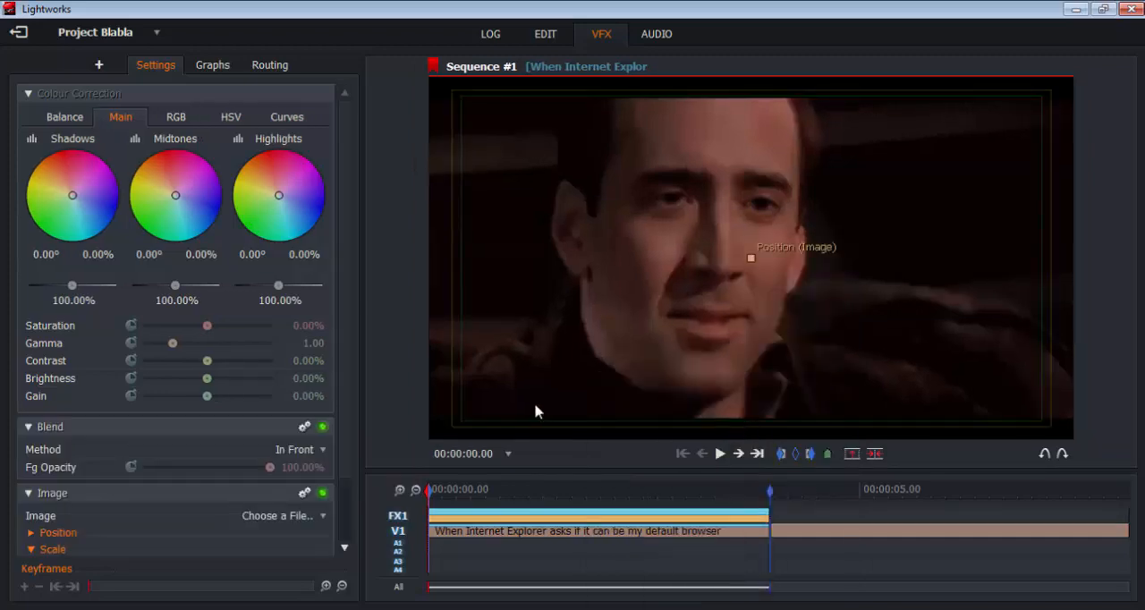
Step: Load image5073.png as the overlay and raise its Master scale to 2.00
{"action": "left_click", "coordinate": [278, 516]}
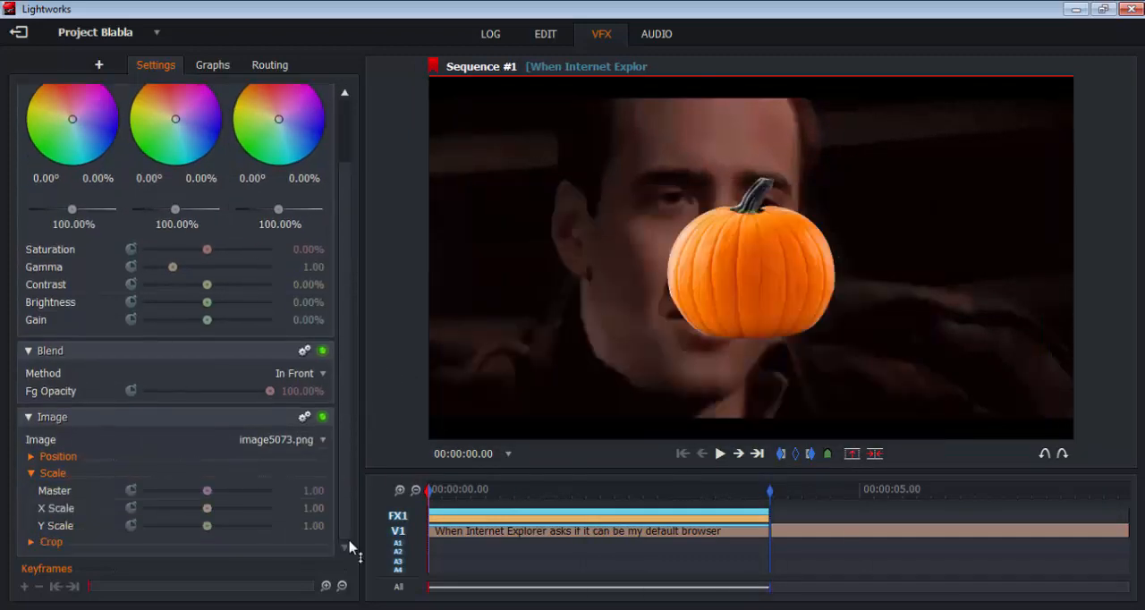
{"action": "left_click", "coordinate": [31, 456]}
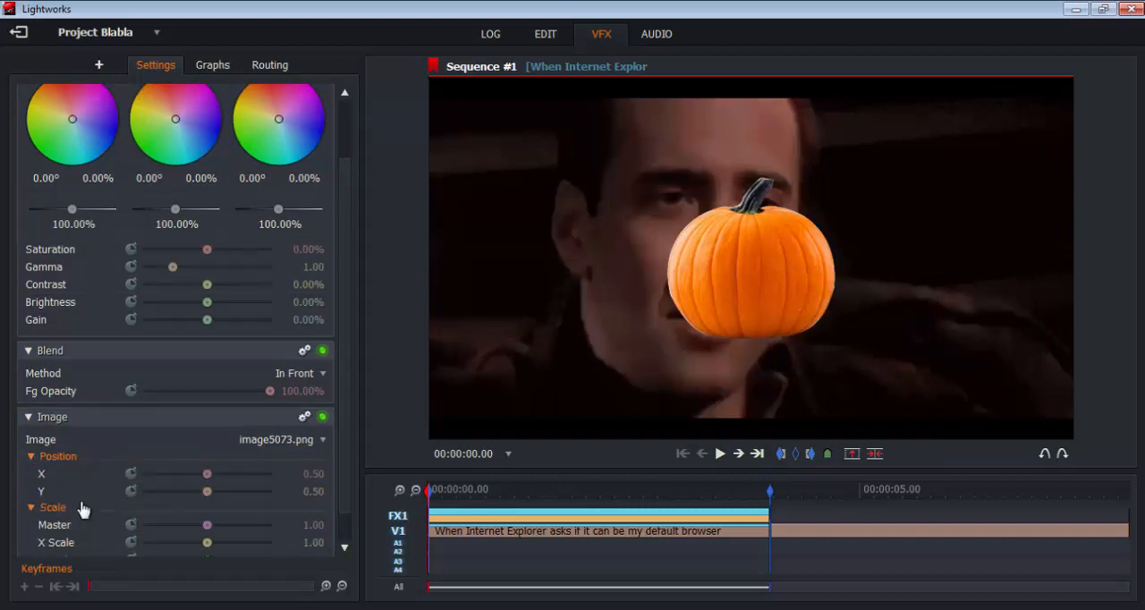
{"action": "scroll", "scroll_direction": "down", "scroll_amount": 3}
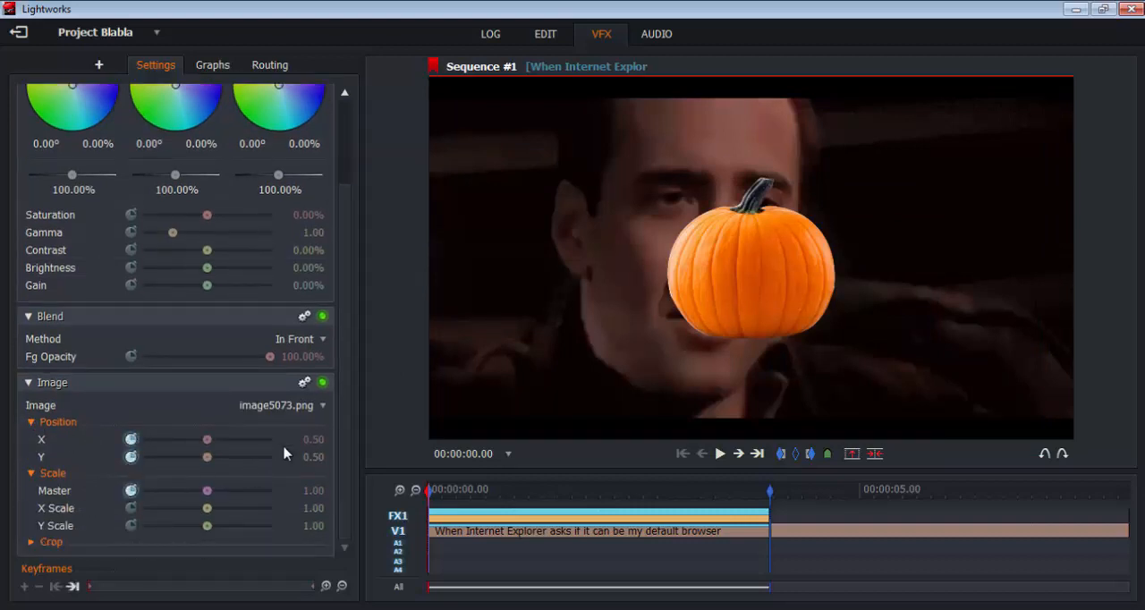
{"action": "left_click_drag", "start_coordinate": [207, 490], "coordinate": [269, 490]}
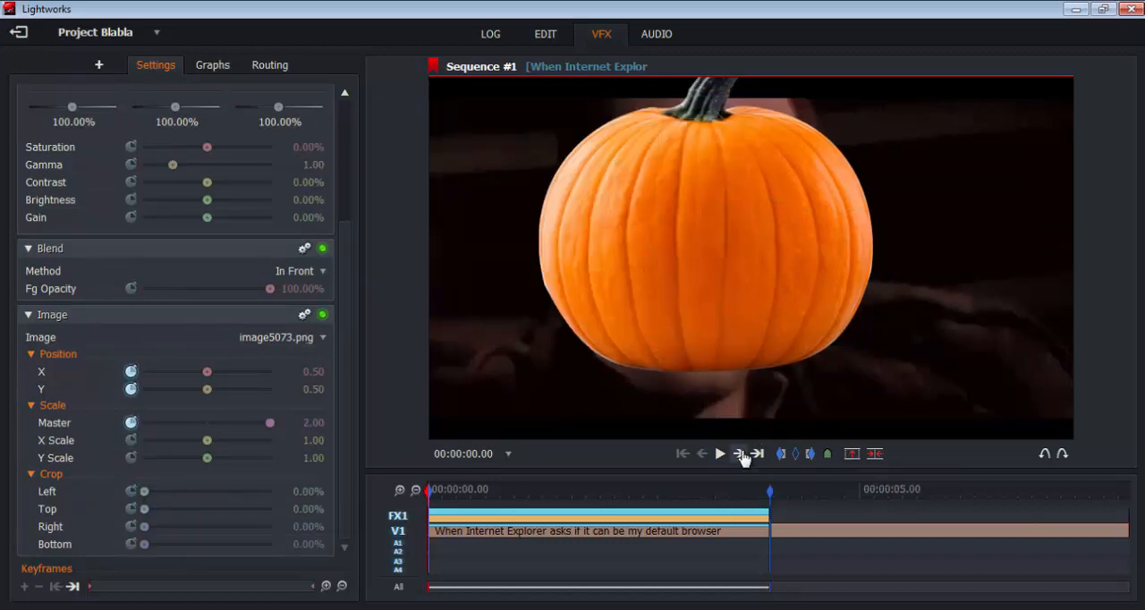
Step: On a later frame, keyframe the pumpkin's position back over the face
{"action": "left_click", "coordinate": [741, 454]}
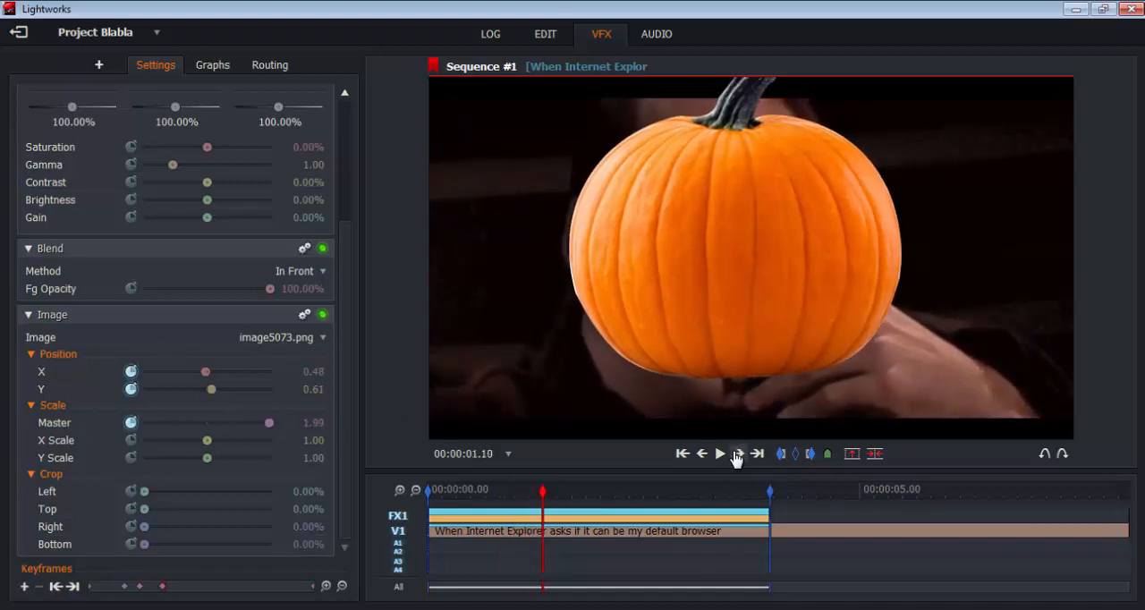
{"action": "left_click_drag", "start_coordinate": [269, 422], "coordinate": [264, 423]}
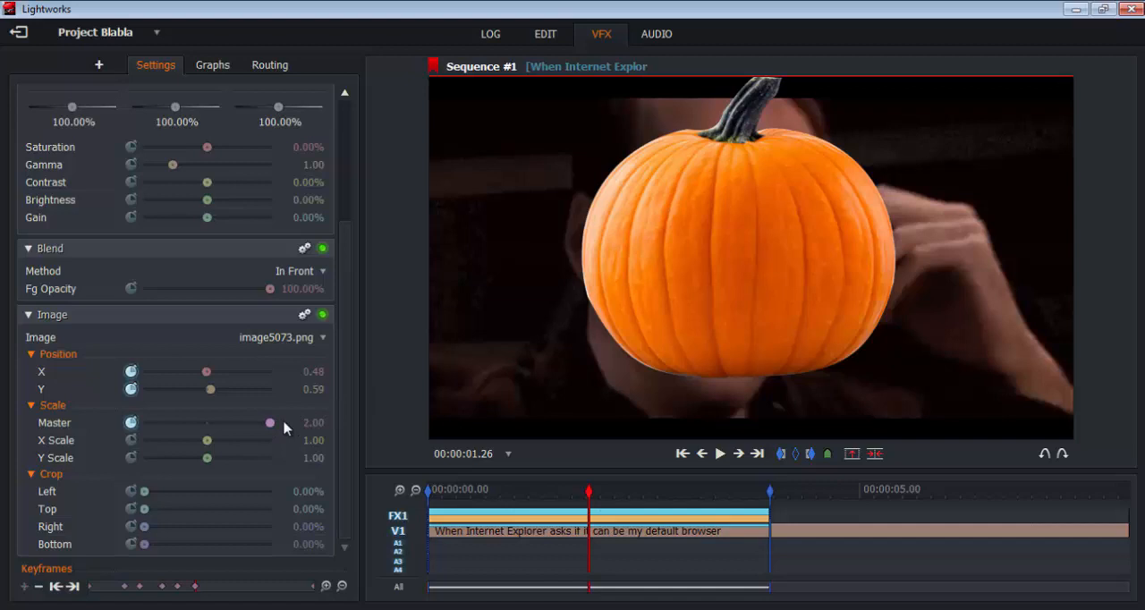
{"action": "left_click_drag", "start_coordinate": [269, 422], "coordinate": [265, 422]}
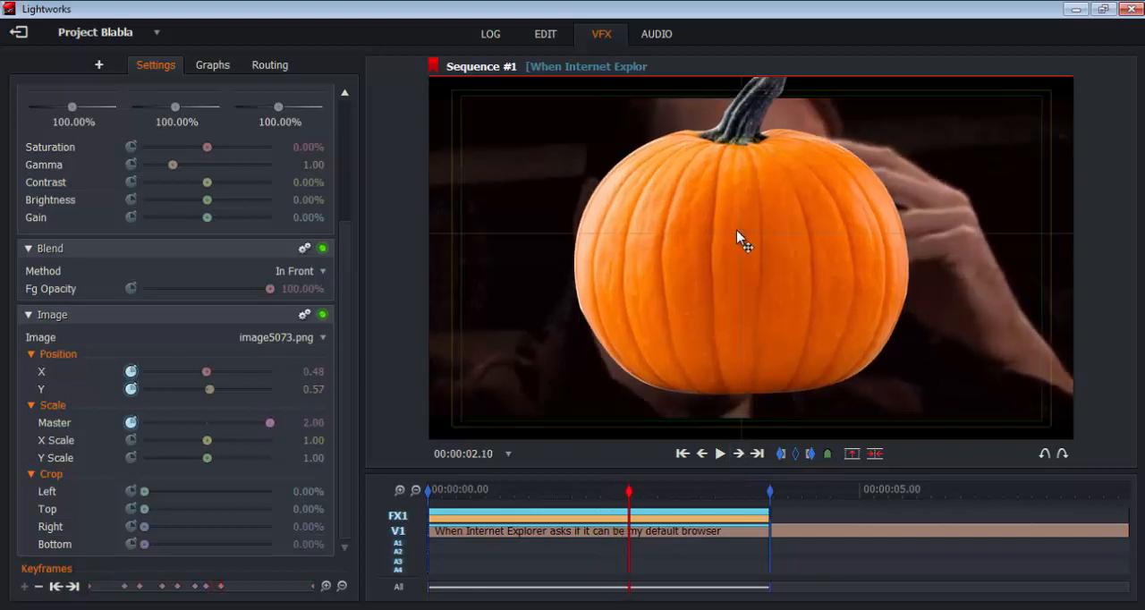
{"action": "left_click", "coordinate": [738, 453]}
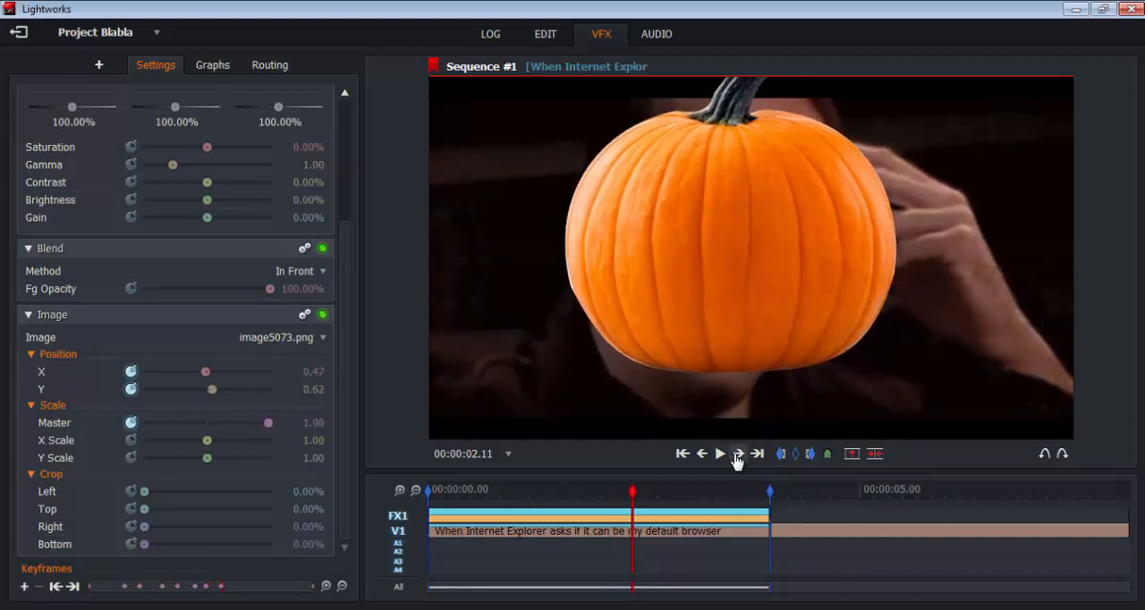
{"action": "left_click", "coordinate": [738, 453]}
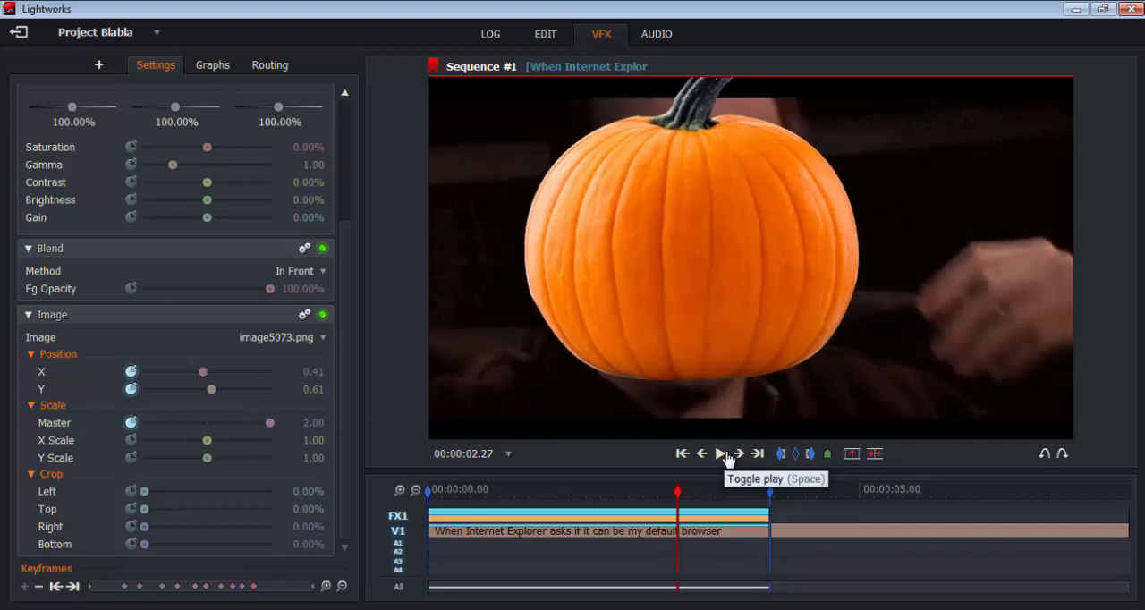
Step: Play back, then reposition and resize the pumpkin at a further keyframe
{"action": "left_click", "coordinate": [720, 454]}
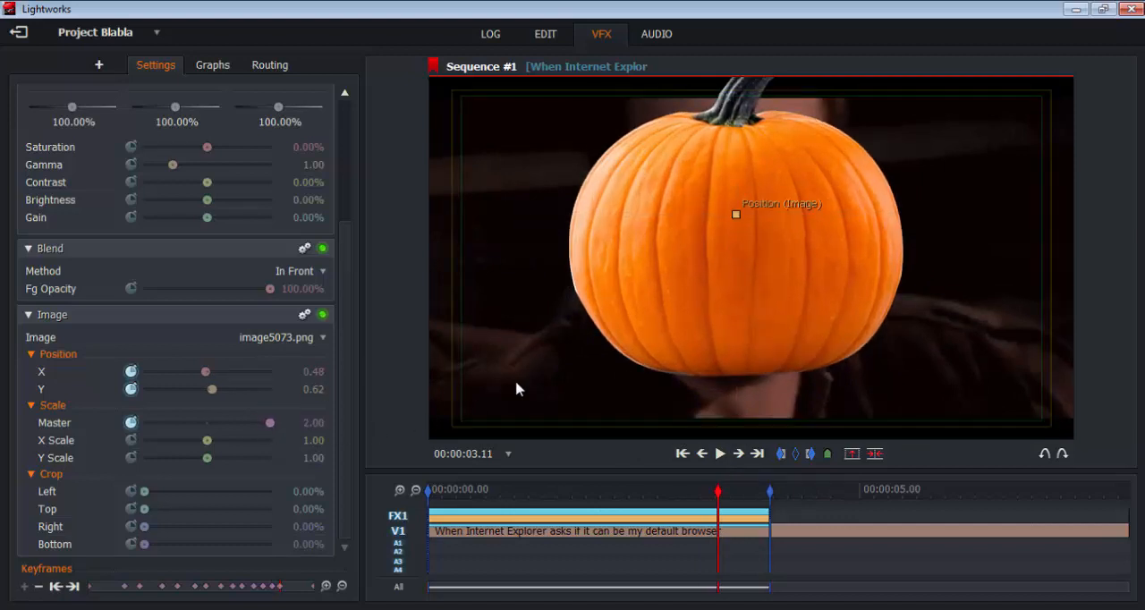
{"action": "left_click", "coordinate": [740, 453]}
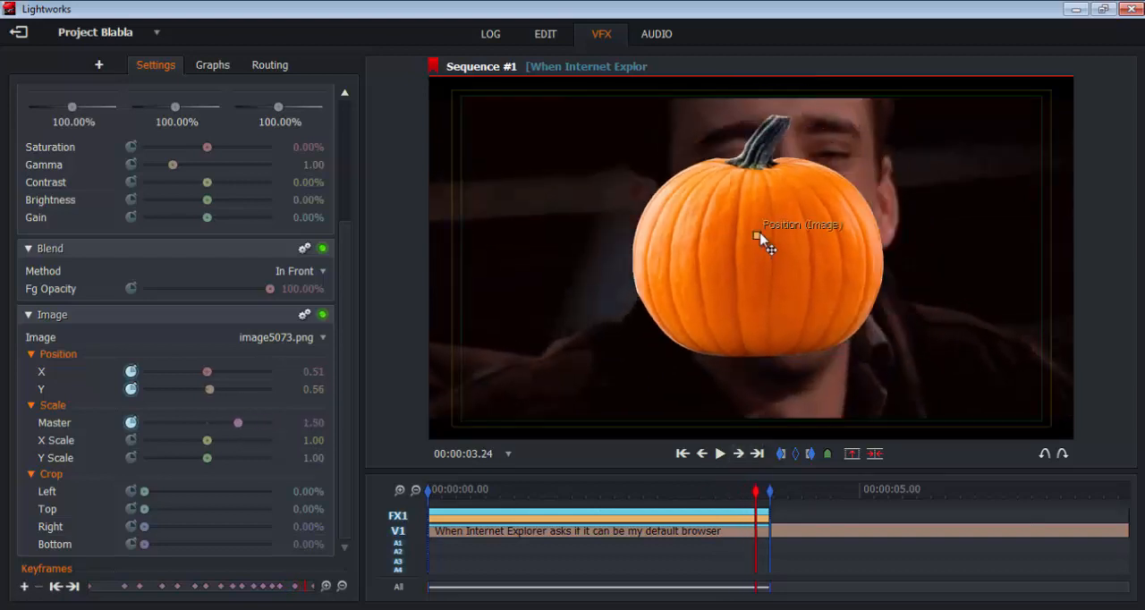
{"action": "left_click_drag", "start_coordinate": [238, 422], "coordinate": [264, 422]}
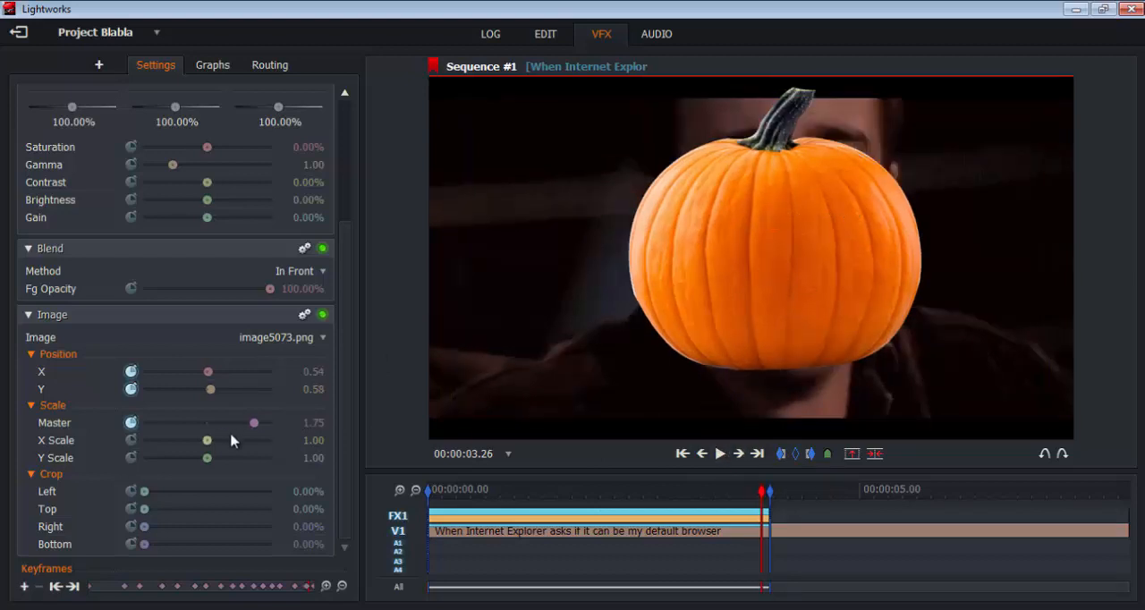
{"action": "left_click_drag", "start_coordinate": [253, 422], "coordinate": [269, 423]}
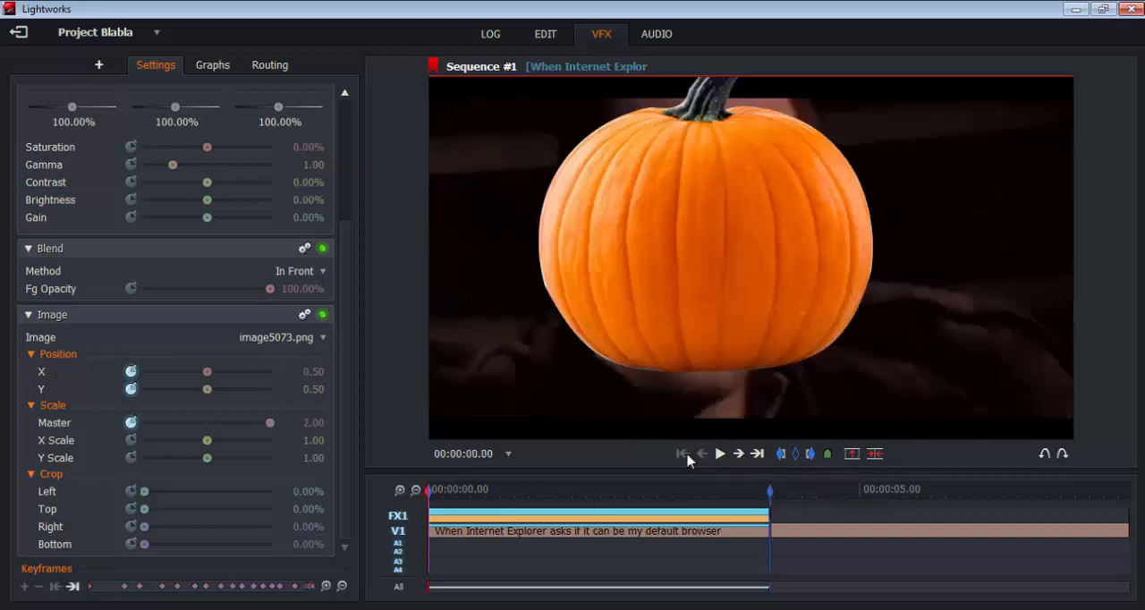
{"action": "mouse_move", "coordinate": [546, 34]}
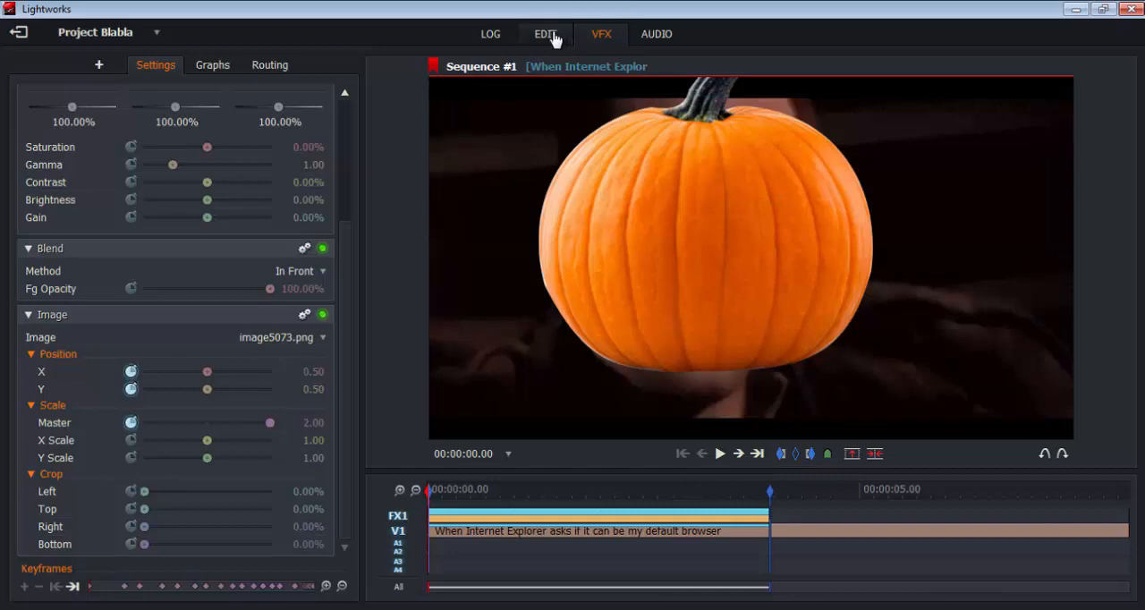
Step: Switch to the EDIT workspace to see the pumpkin effect layers above the clip
{"action": "left_click", "coordinate": [544, 34]}
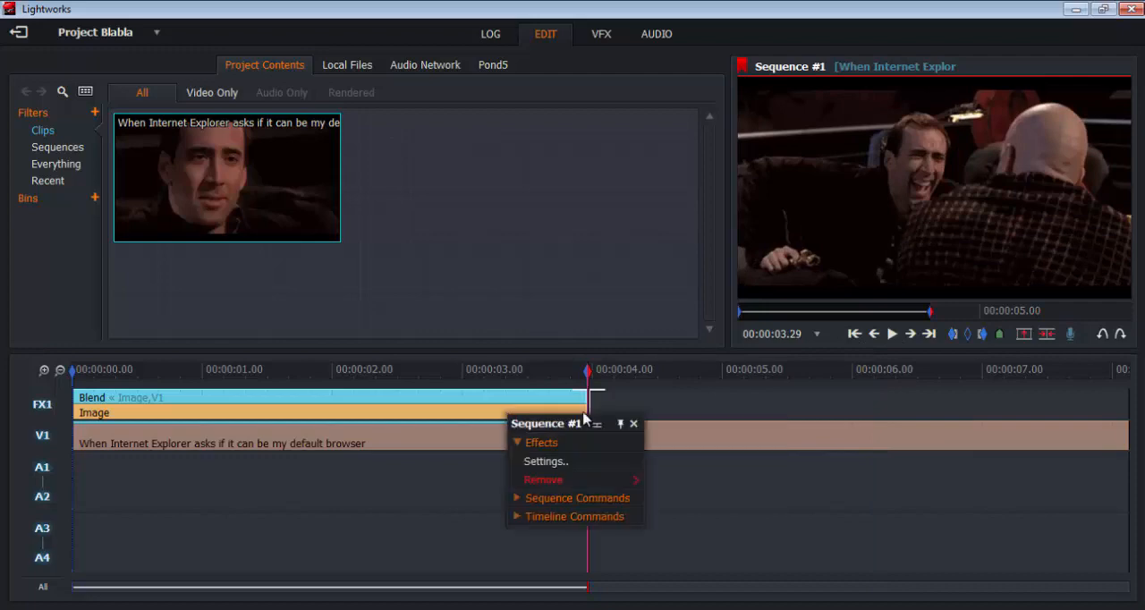
{"action": "mouse_move", "coordinate": [626, 45]}
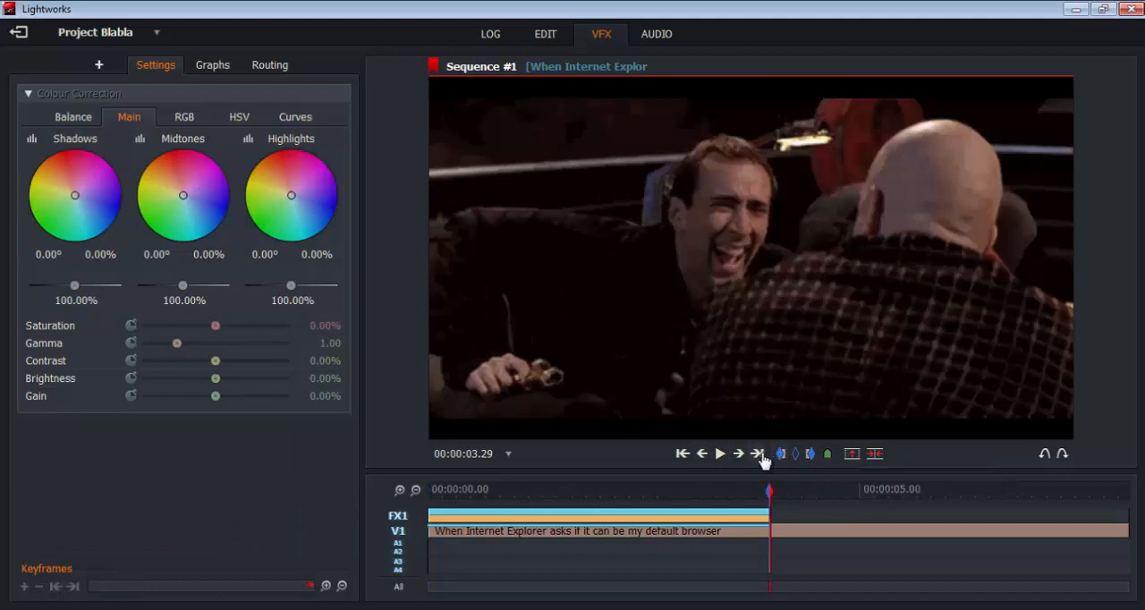
Step: Add an Image Key effect to the later V1 section, loaded with image5073.png
{"action": "left_click", "coordinate": [756, 454]}
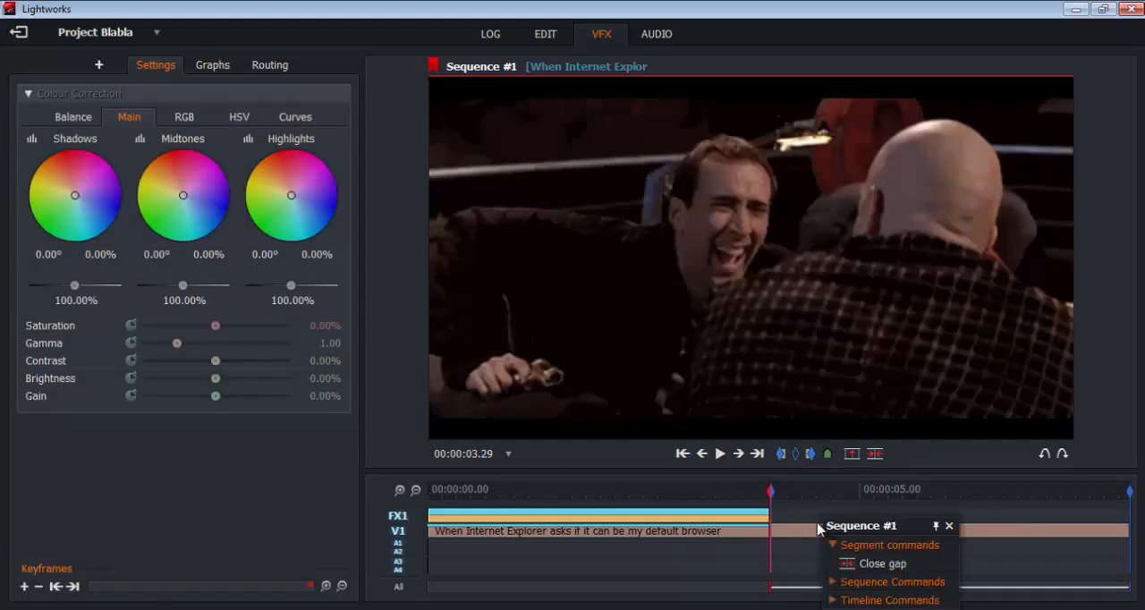
{"action": "left_click", "coordinate": [841, 416]}
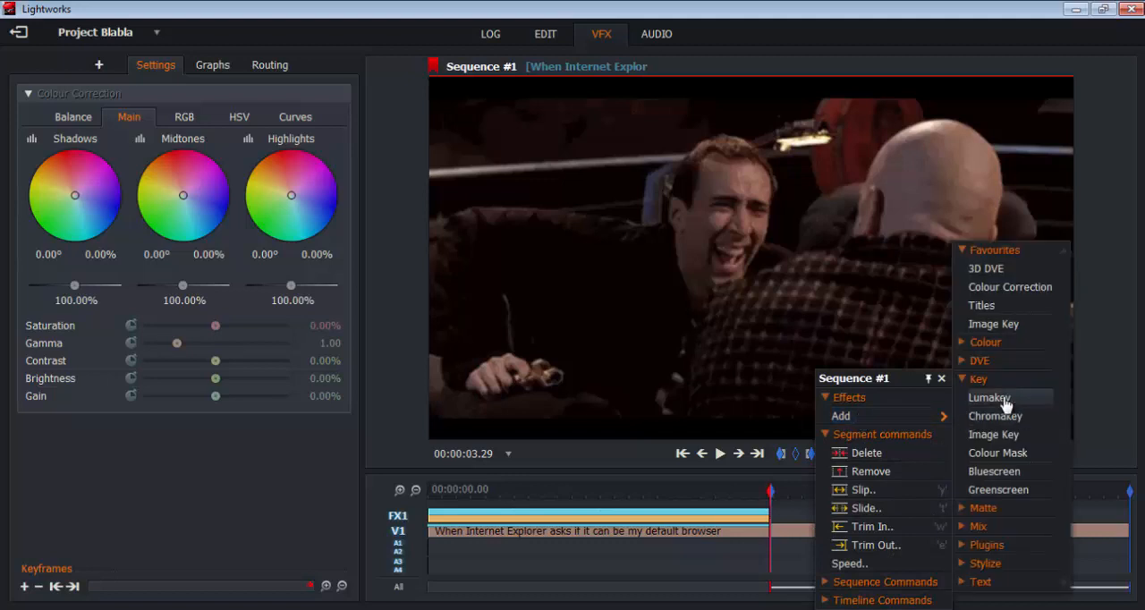
{"action": "mouse_move", "coordinate": [1022, 421]}
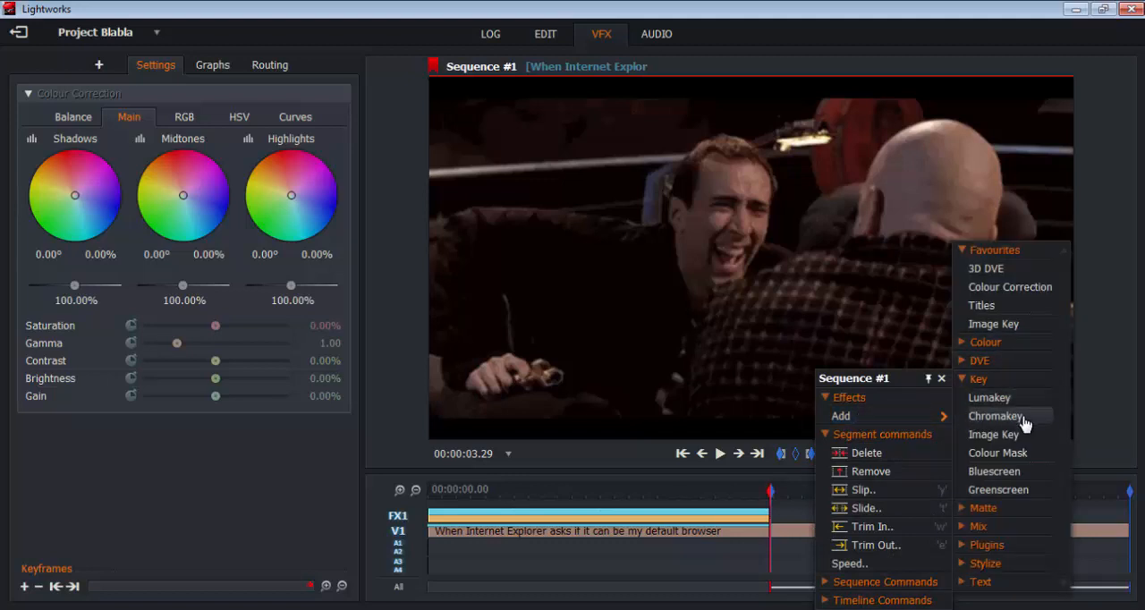
{"action": "left_click", "coordinate": [992, 434]}
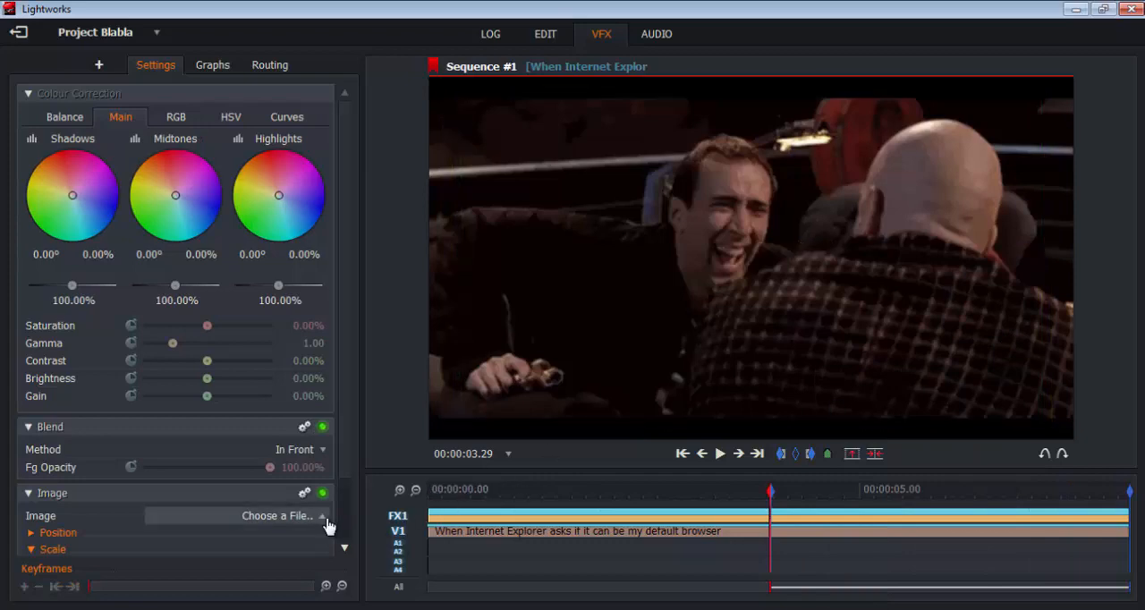
{"action": "left_click", "coordinate": [282, 516]}
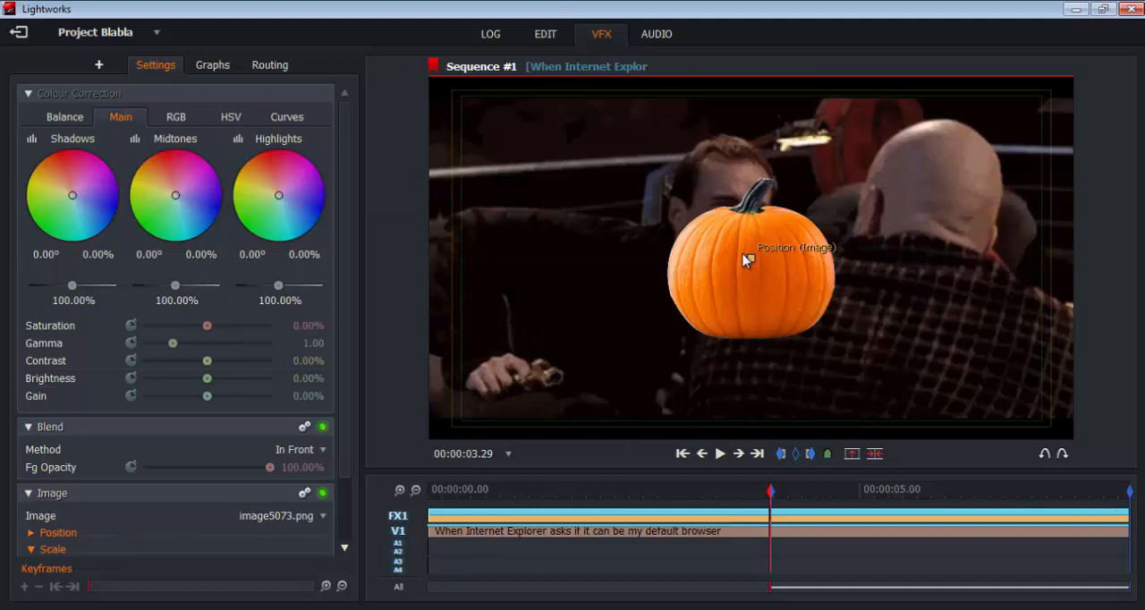
Step: Move the overlay up, swap it to img-366291.jpg, and keyframe tart position and size
{"action": "left_click_drag", "start_coordinate": [750, 261], "coordinate": [726, 208]}
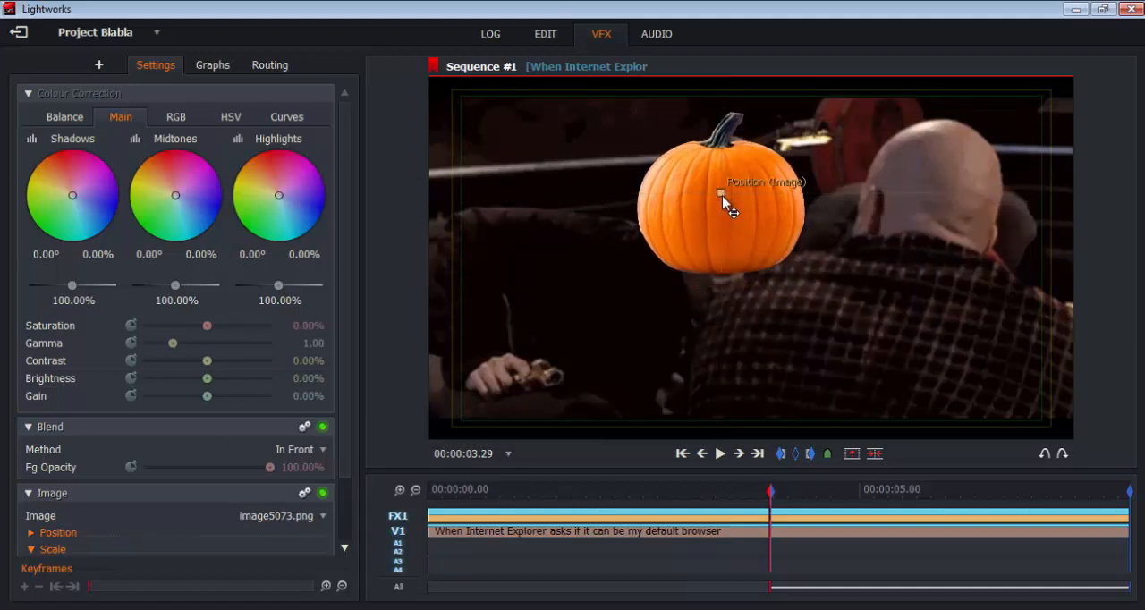
{"action": "left_click", "coordinate": [279, 515]}
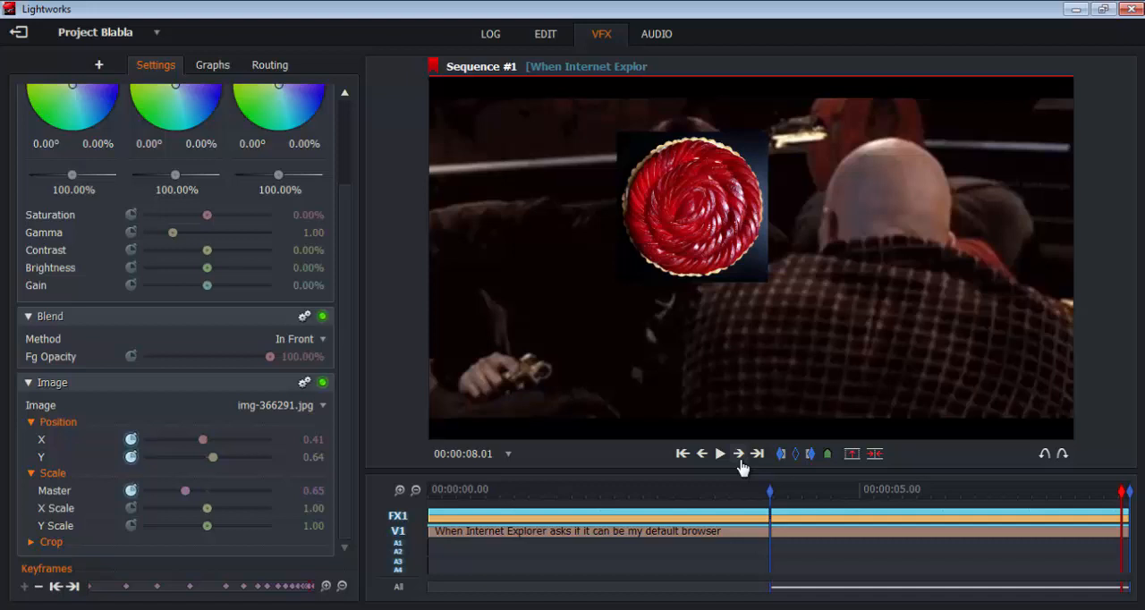
{"action": "left_click_drag", "start_coordinate": [185, 490], "coordinate": [183, 491]}
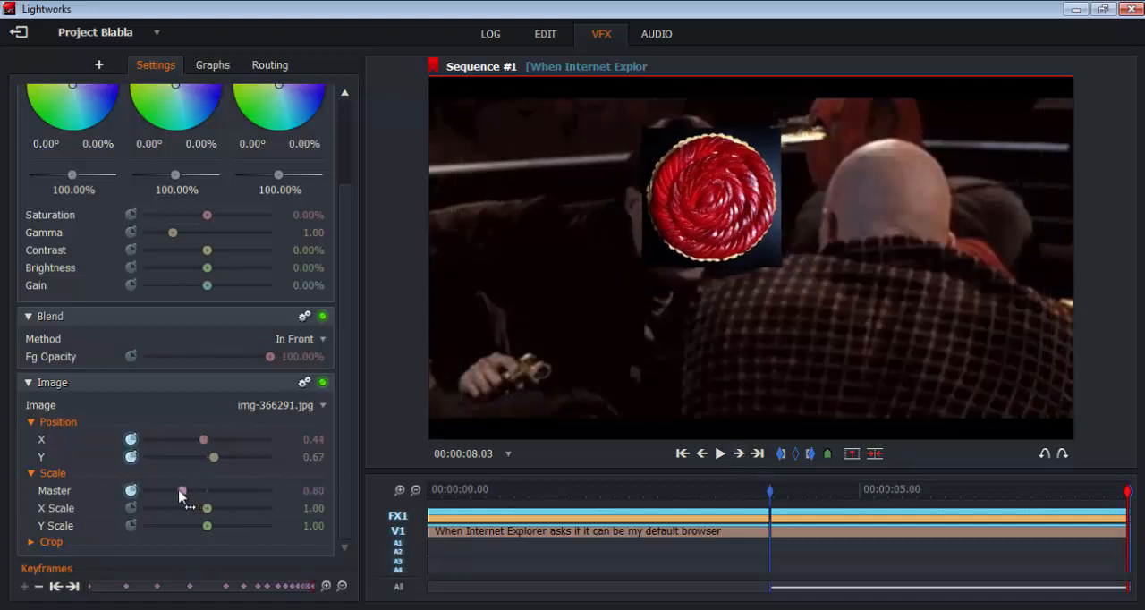
{"action": "left_click_drag", "start_coordinate": [197, 490], "coordinate": [185, 490]}
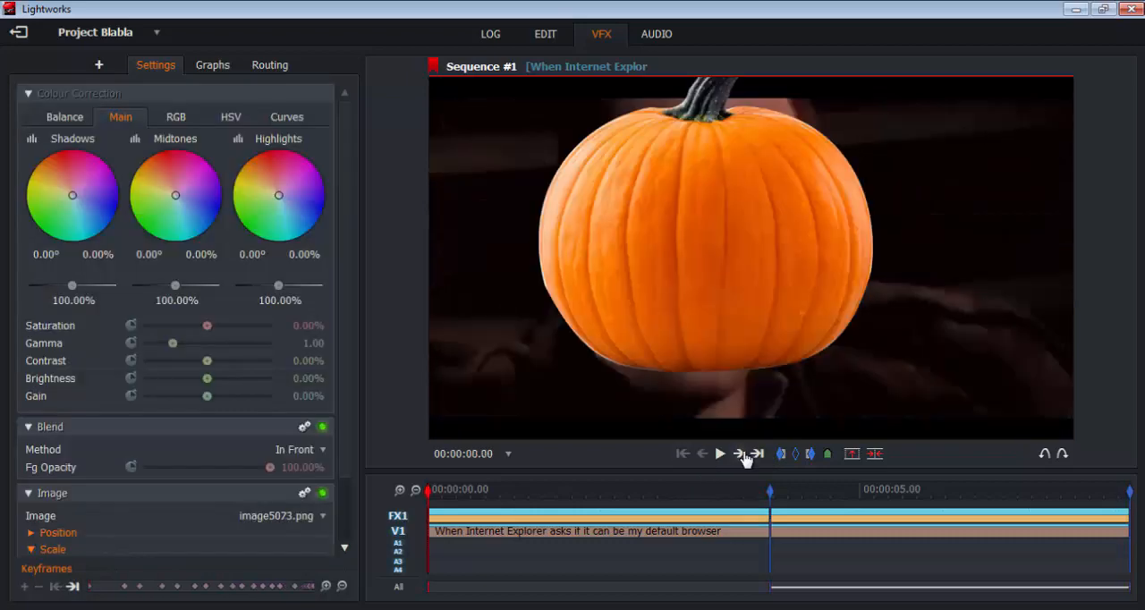
Step: Play the whole sequence in EDIT, stop at the end, and return to VFX
{"action": "left_click", "coordinate": [544, 34]}
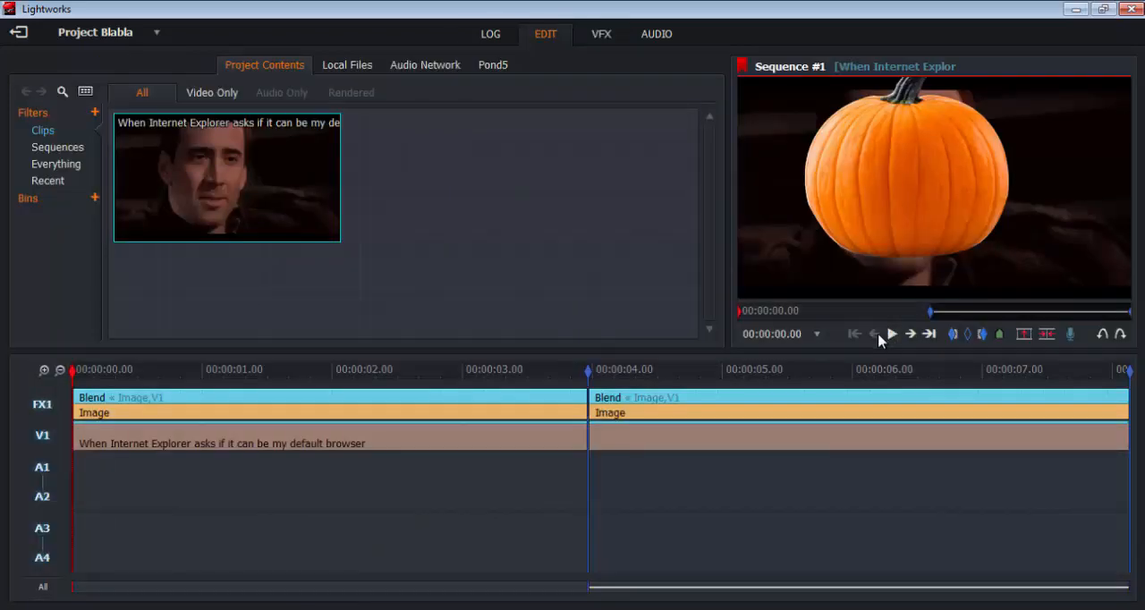
{"action": "left_click", "coordinate": [891, 333]}
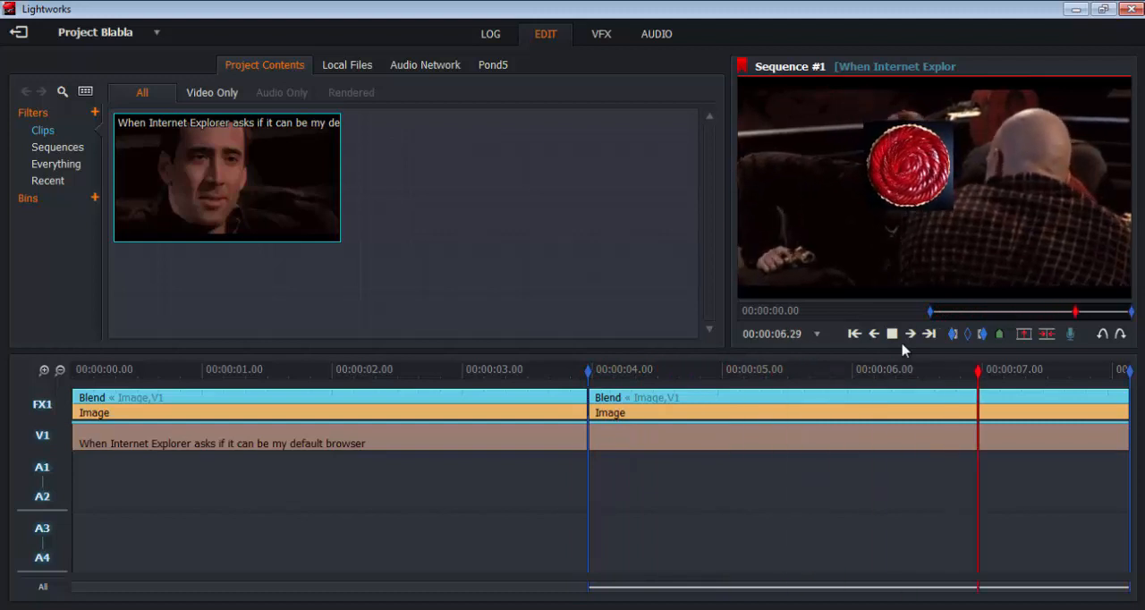
{"action": "left_click", "coordinate": [891, 333]}
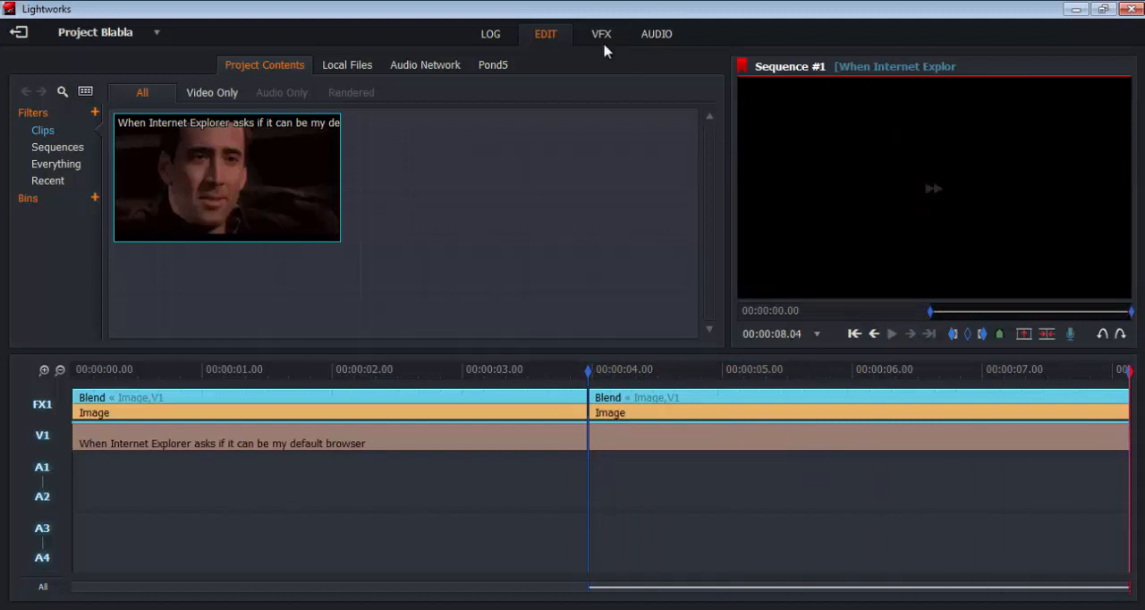
{"action": "left_click", "coordinate": [601, 34]}
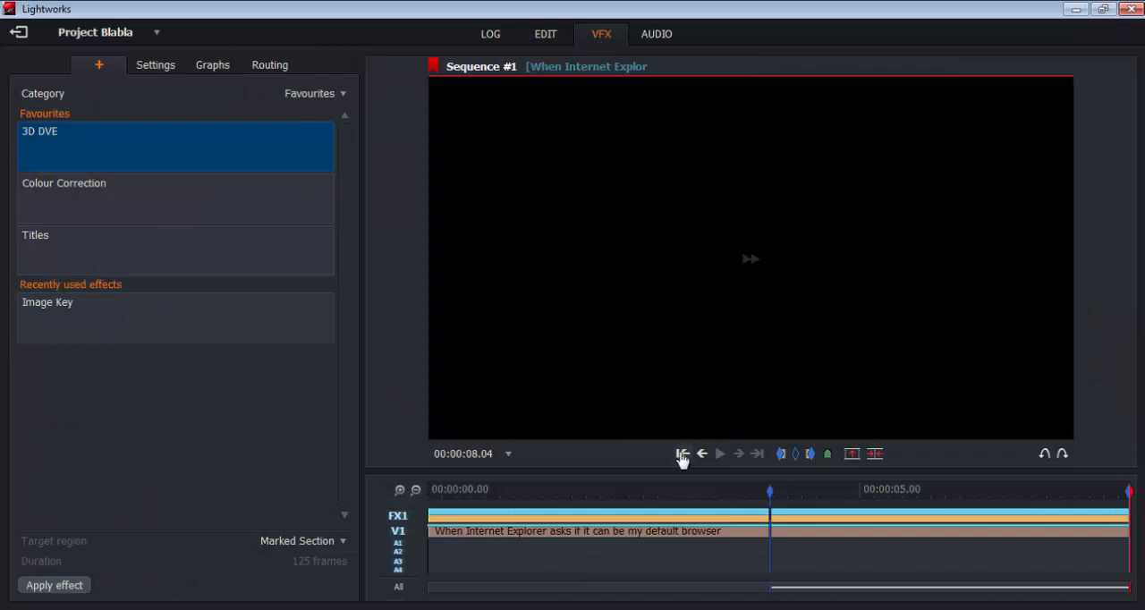
Step: Add another image overlay to the later section using the striped tart from the Desktop
{"action": "left_click", "coordinate": [681, 453]}
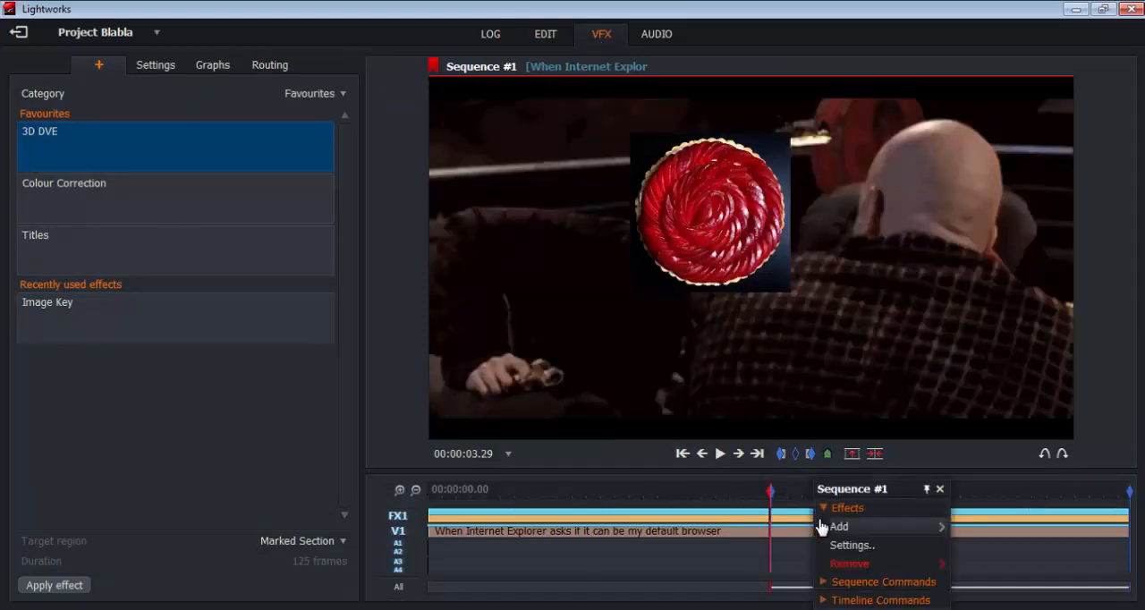
{"action": "left_click", "coordinate": [839, 526]}
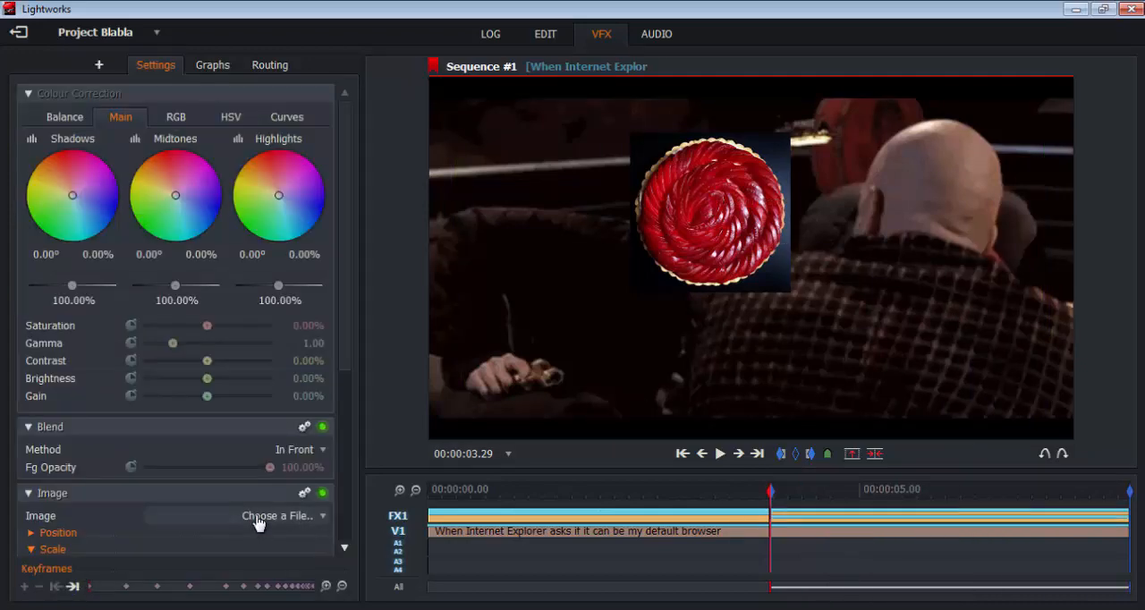
{"action": "left_click", "coordinate": [278, 515]}
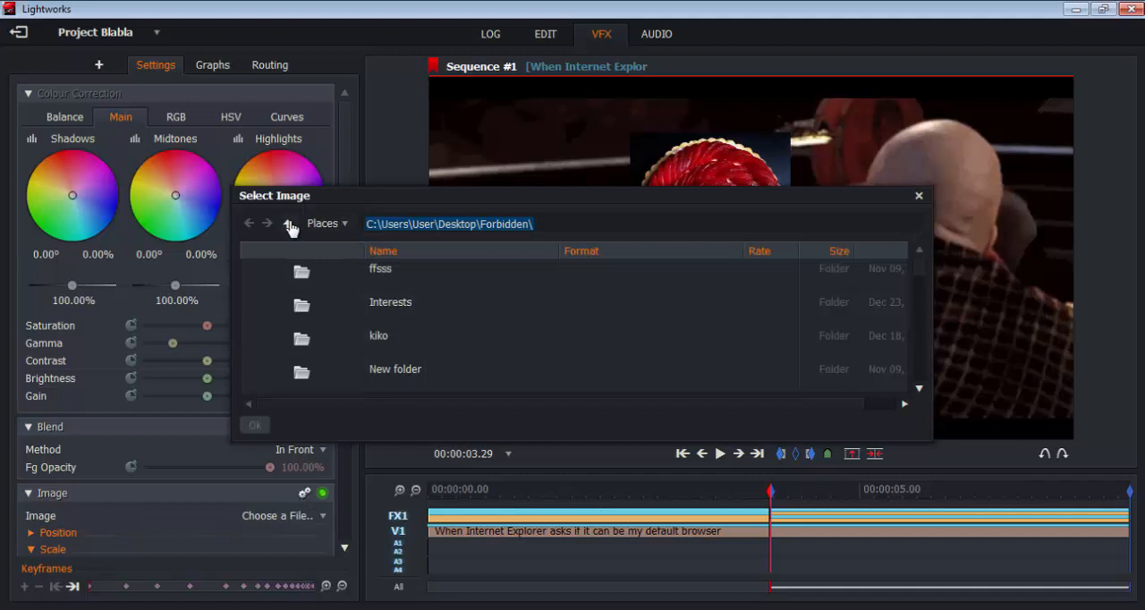
{"action": "left_click", "coordinate": [289, 224]}
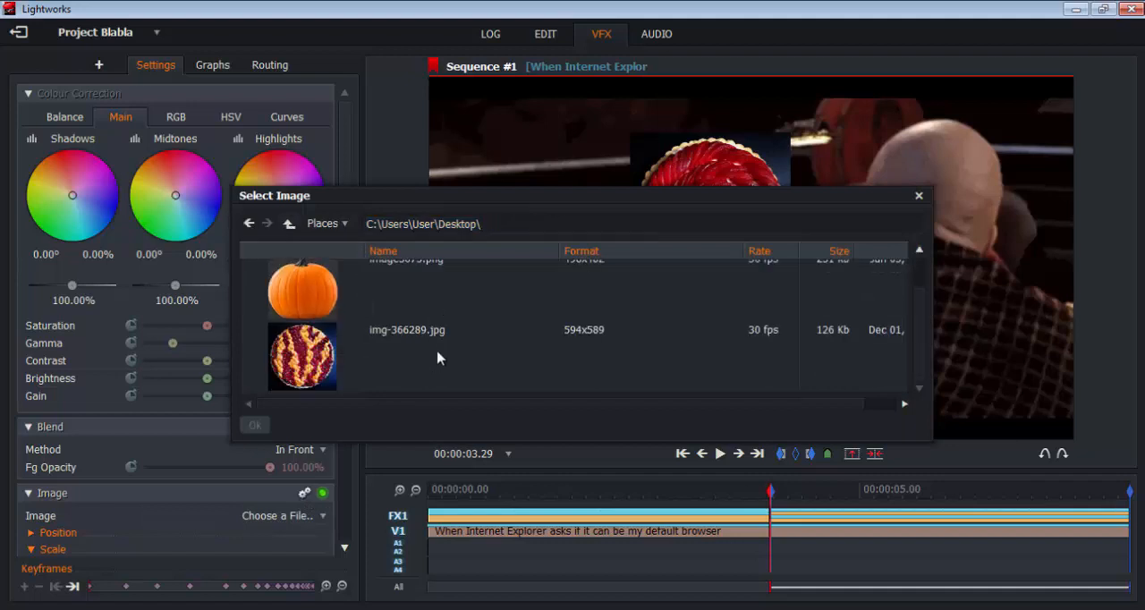
{"action": "left_click", "coordinate": [254, 424]}
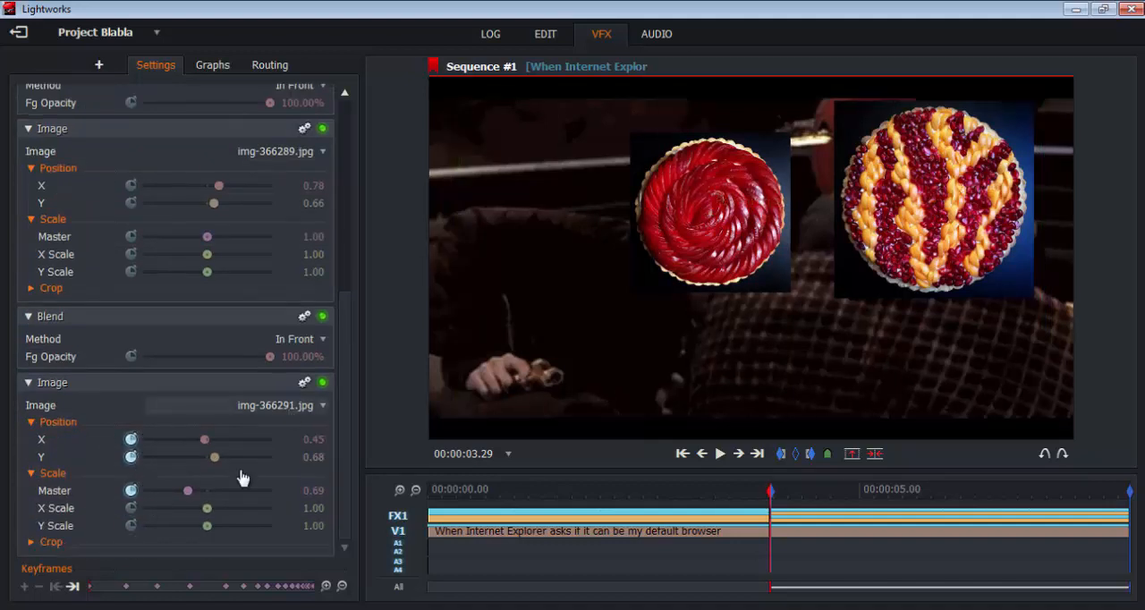
{"action": "mouse_move", "coordinate": [198, 498]}
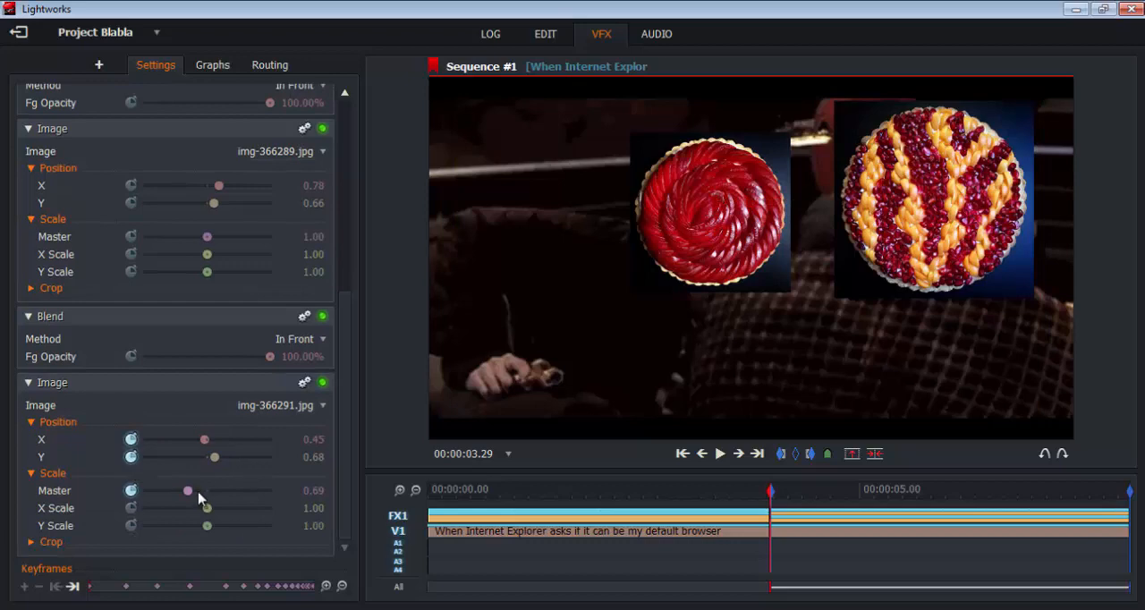
Step: Resize the red spiral tart, then shrink the striped tart's Master scale to about 0.83
{"action": "left_click_drag", "start_coordinate": [186, 490], "coordinate": [206, 490]}
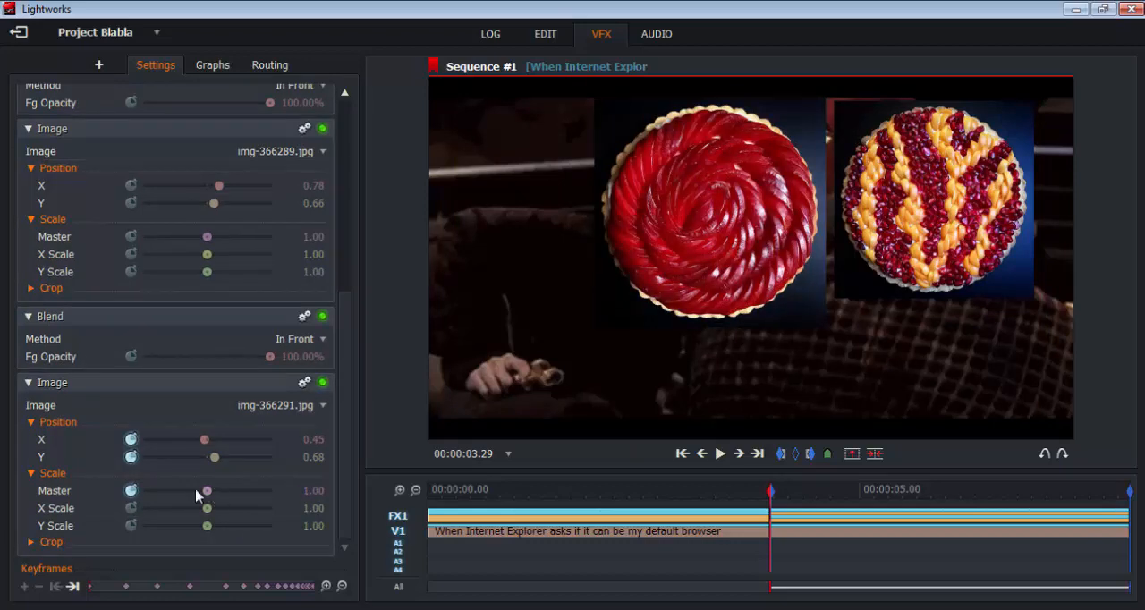
{"action": "left_click_drag", "start_coordinate": [207, 490], "coordinate": [188, 490]}
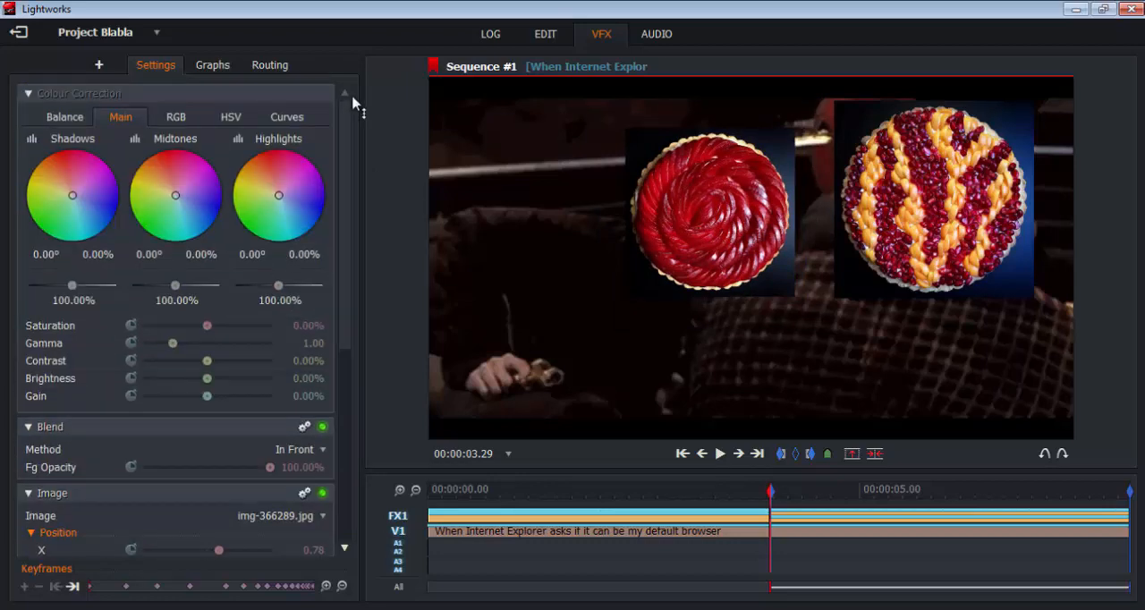
{"action": "scroll", "scroll_direction": "down", "scroll_amount": 3}
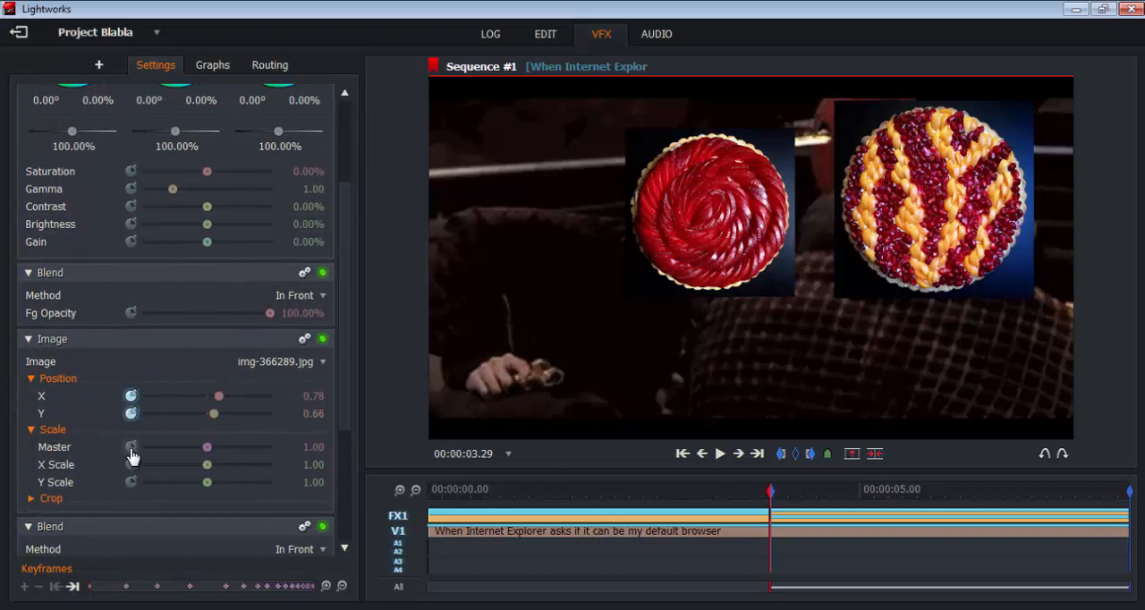
{"action": "left_click_drag", "start_coordinate": [206, 446], "coordinate": [205, 446]}
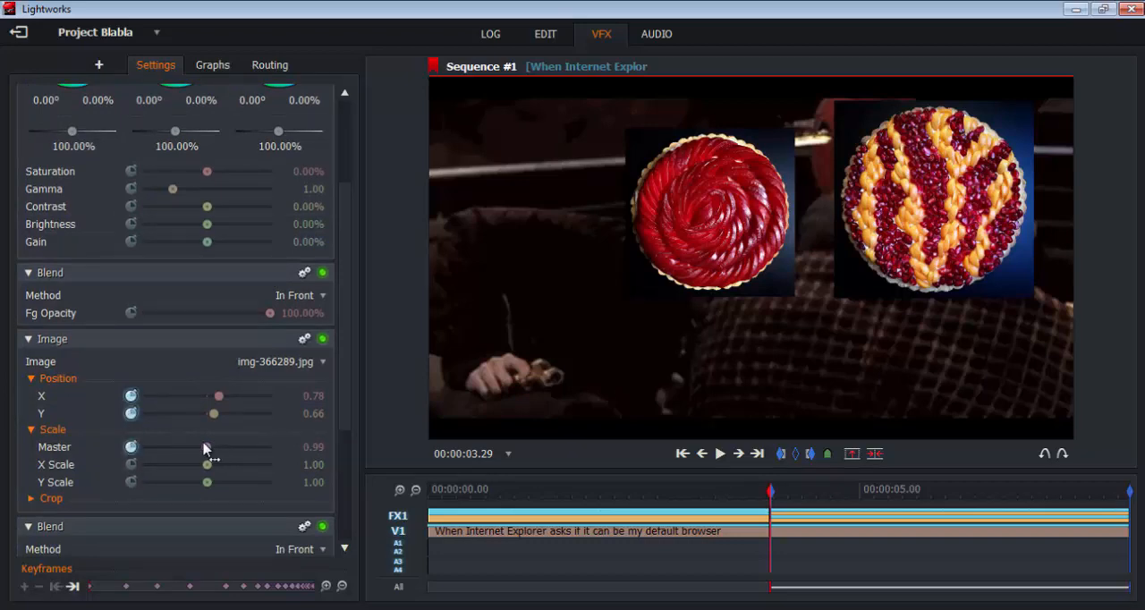
{"action": "left_click_drag", "start_coordinate": [207, 446], "coordinate": [195, 447]}
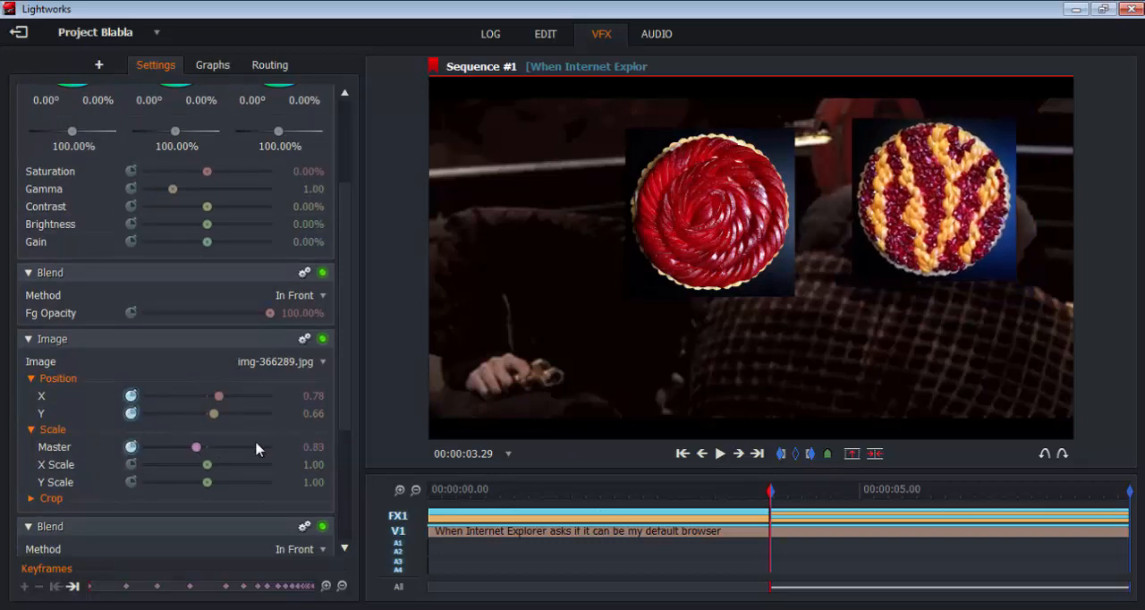
{"action": "left_click_drag", "start_coordinate": [197, 446], "coordinate": [198, 446]}
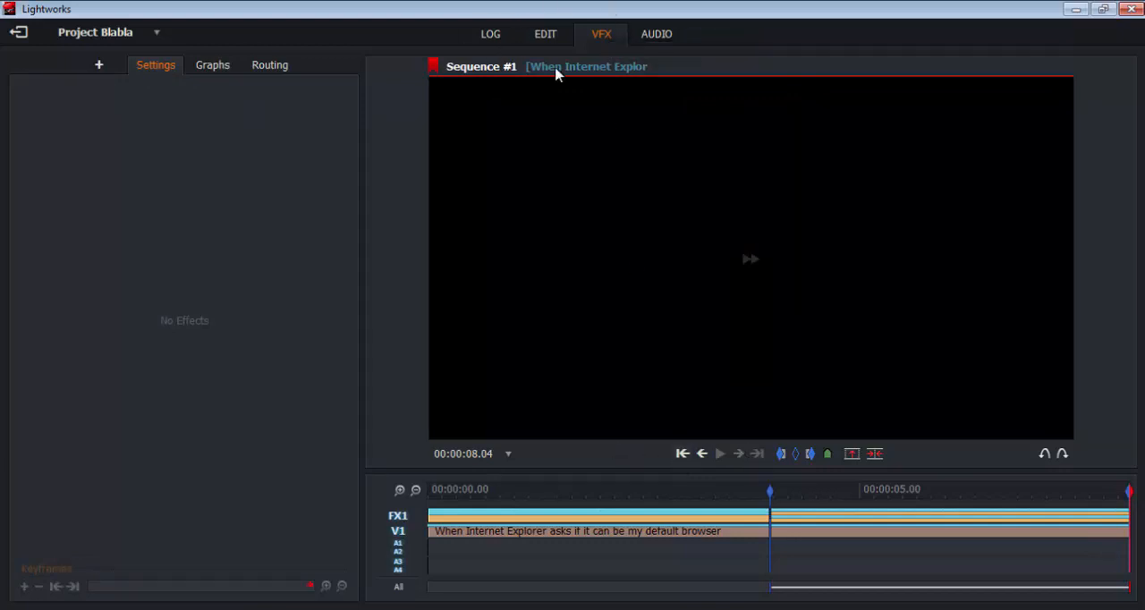
Step: Step back to the 3–4 second point and mark a short in/out section where both tarts show
{"action": "left_click", "coordinate": [545, 34]}
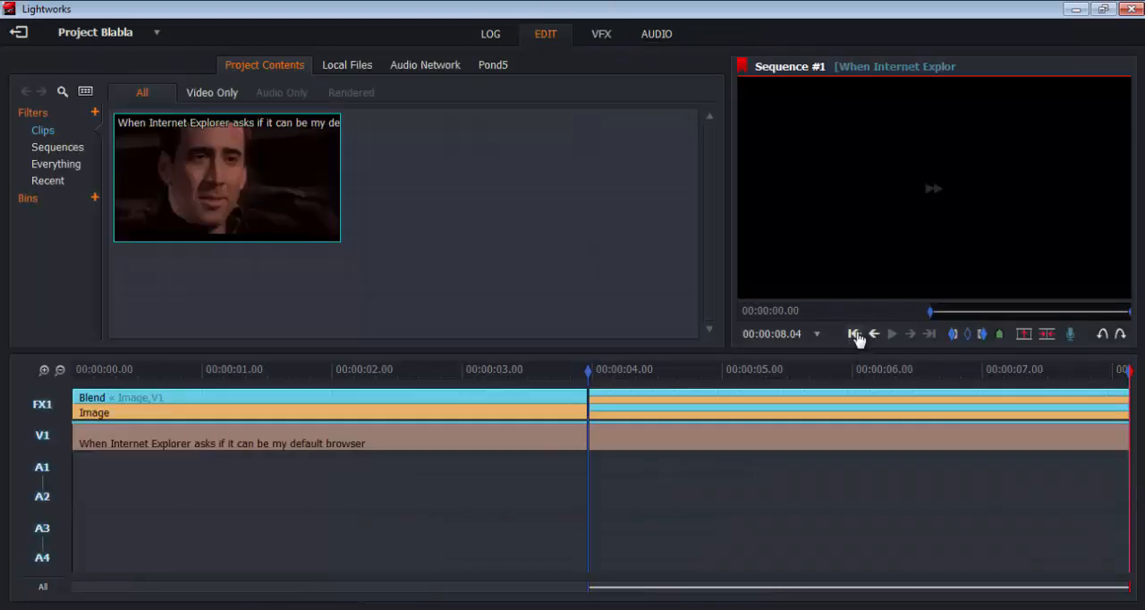
{"action": "left_click", "coordinate": [854, 334]}
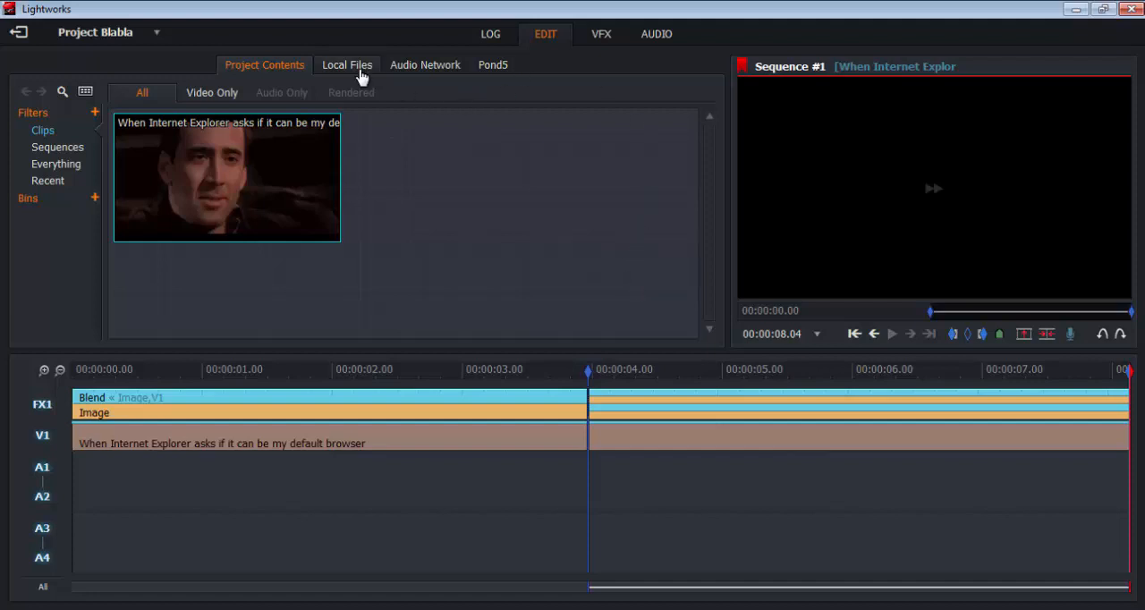
{"action": "left_click", "coordinate": [600, 34]}
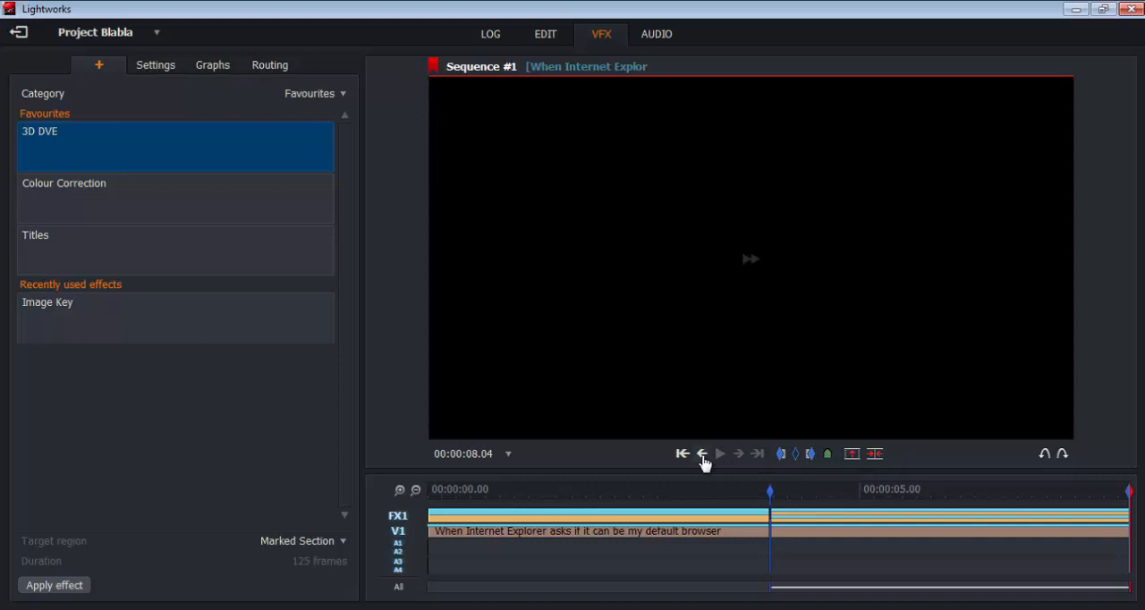
{"action": "left_click", "coordinate": [720, 454]}
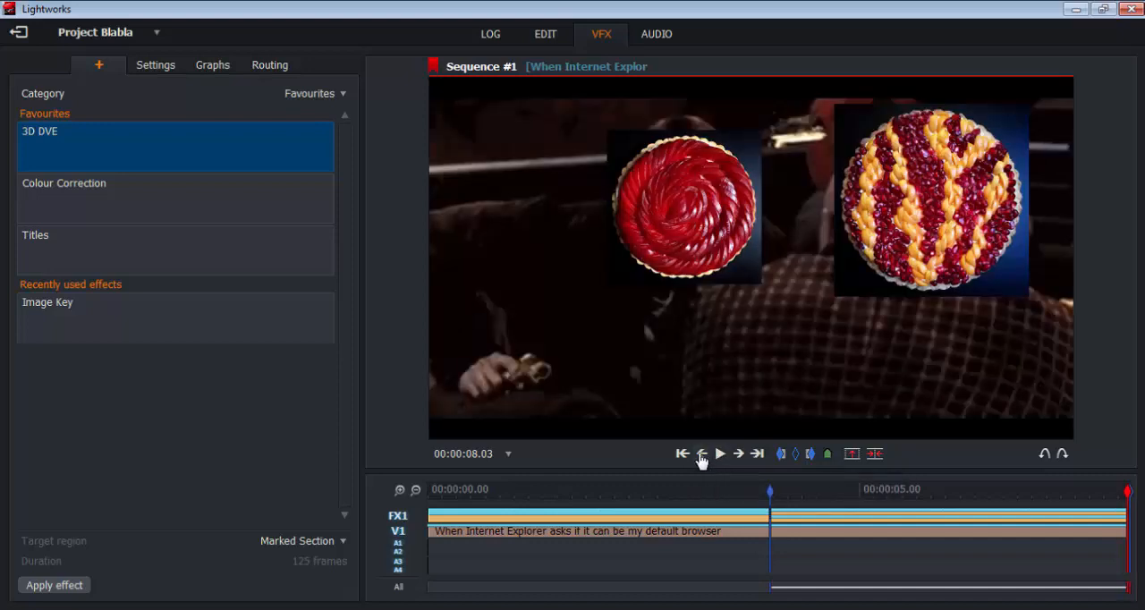
{"action": "left_click", "coordinate": [702, 453]}
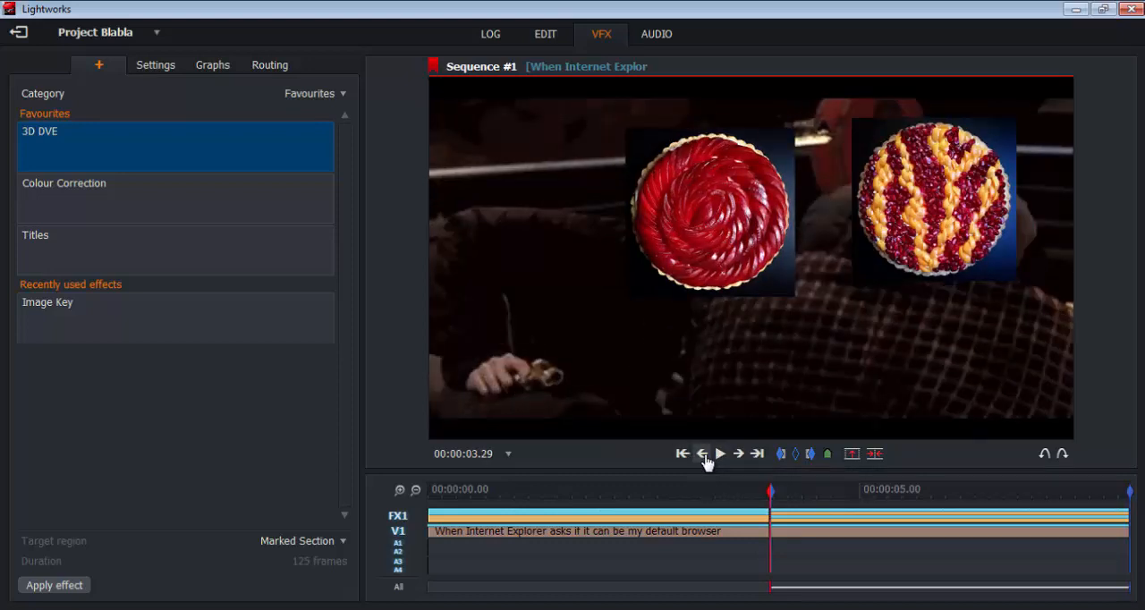
{"action": "left_click", "coordinate": [702, 453]}
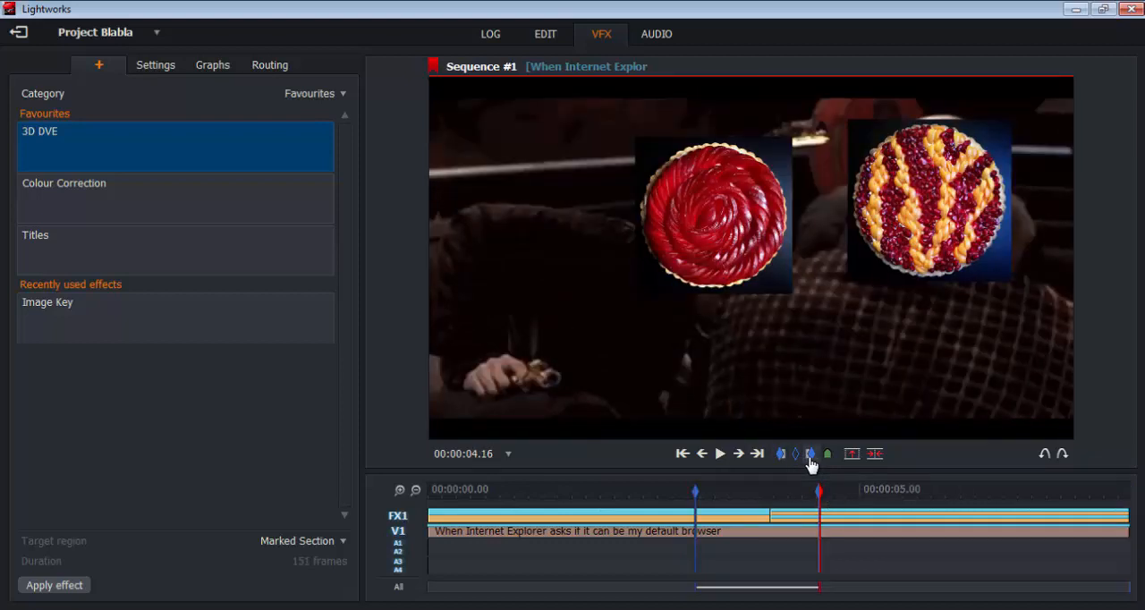
Step: Add an Image Key effect to the marked section using the striped tart image img-366289.jpg
{"action": "right_click", "coordinate": [810, 453]}
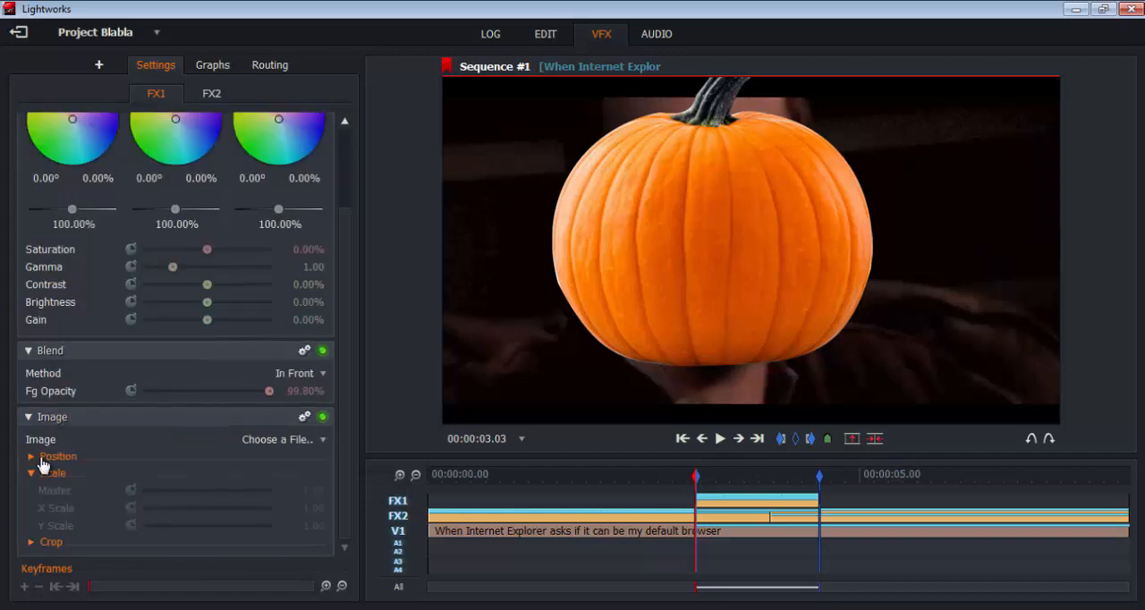
{"action": "left_click", "coordinate": [31, 456]}
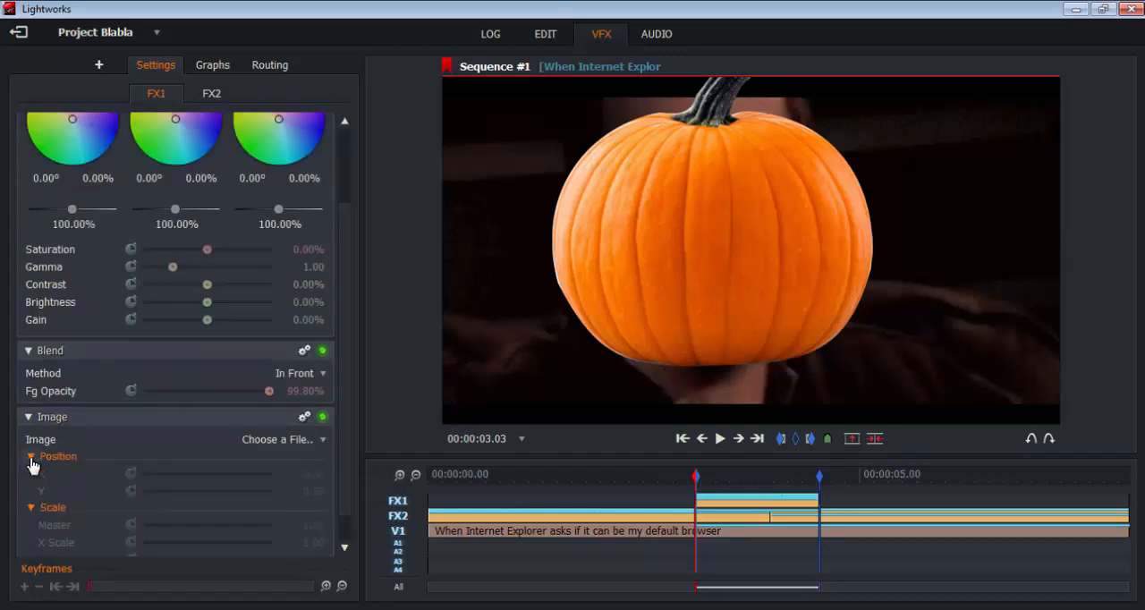
{"action": "left_click", "coordinate": [278, 439]}
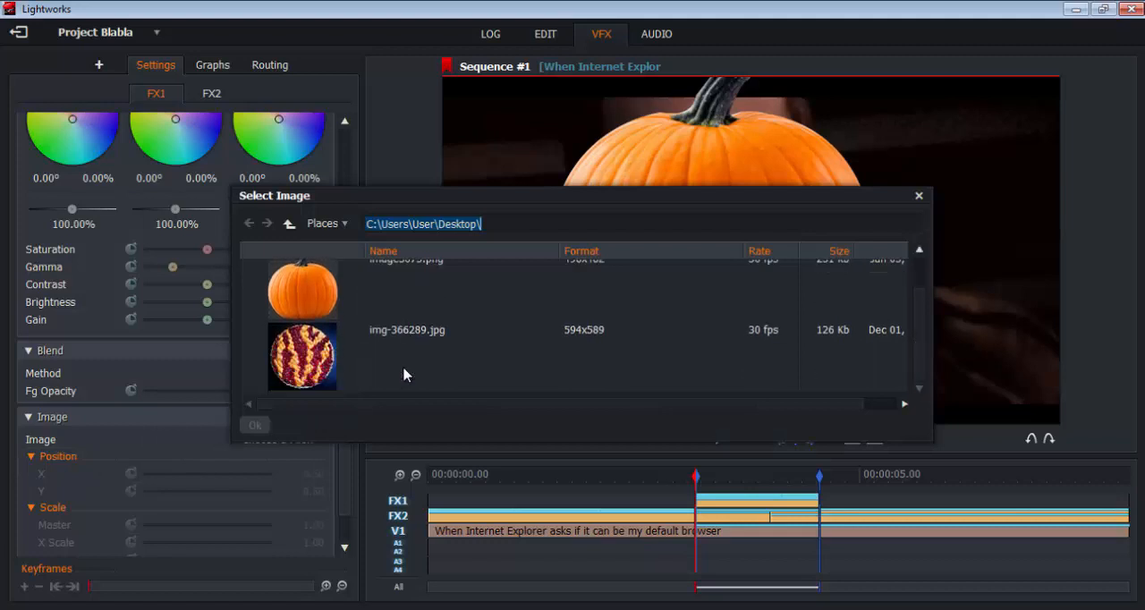
{"action": "left_click", "coordinate": [254, 424]}
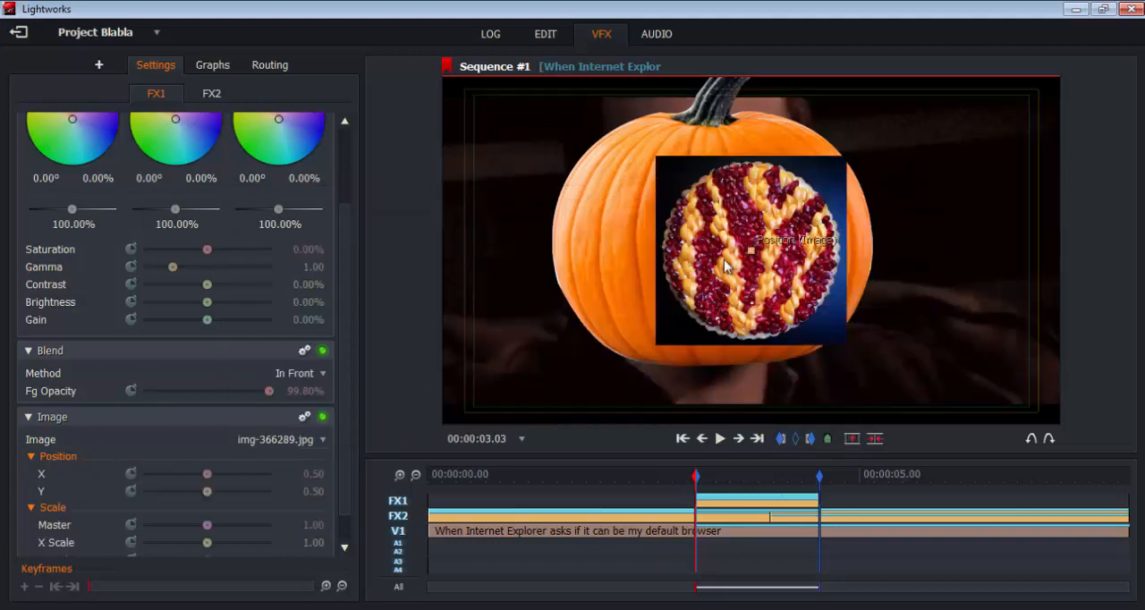
{"action": "mouse_move", "coordinate": [130, 475]}
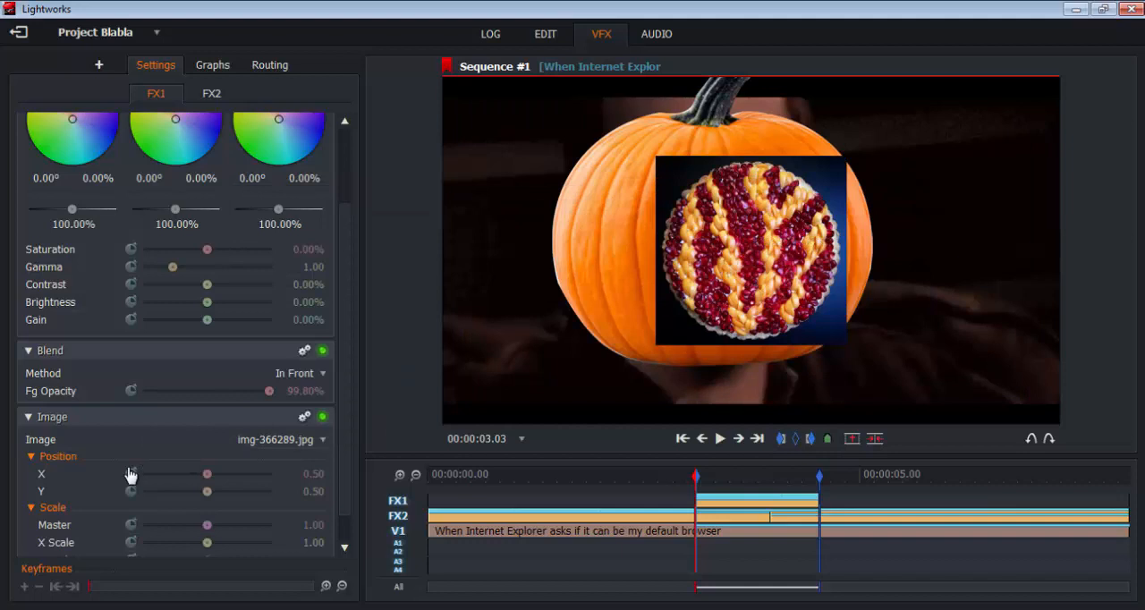
Step: Adjust the overlay positions and raise Scale Master to 1.99
{"action": "left_click", "coordinate": [31, 456]}
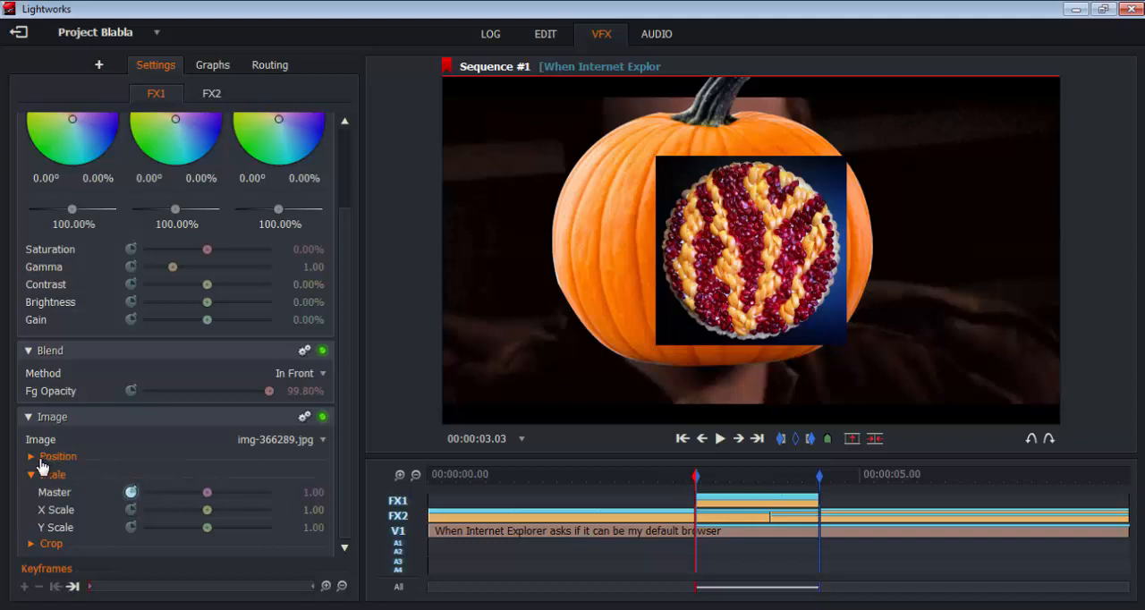
{"action": "left_click", "coordinate": [31, 456]}
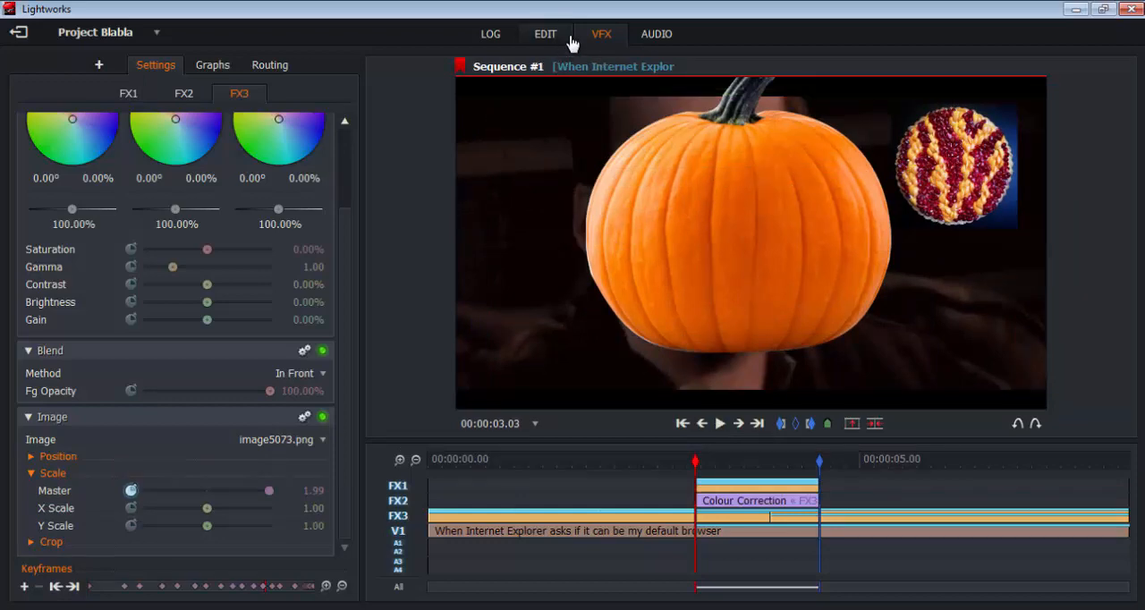
{"action": "left_click", "coordinate": [545, 34]}
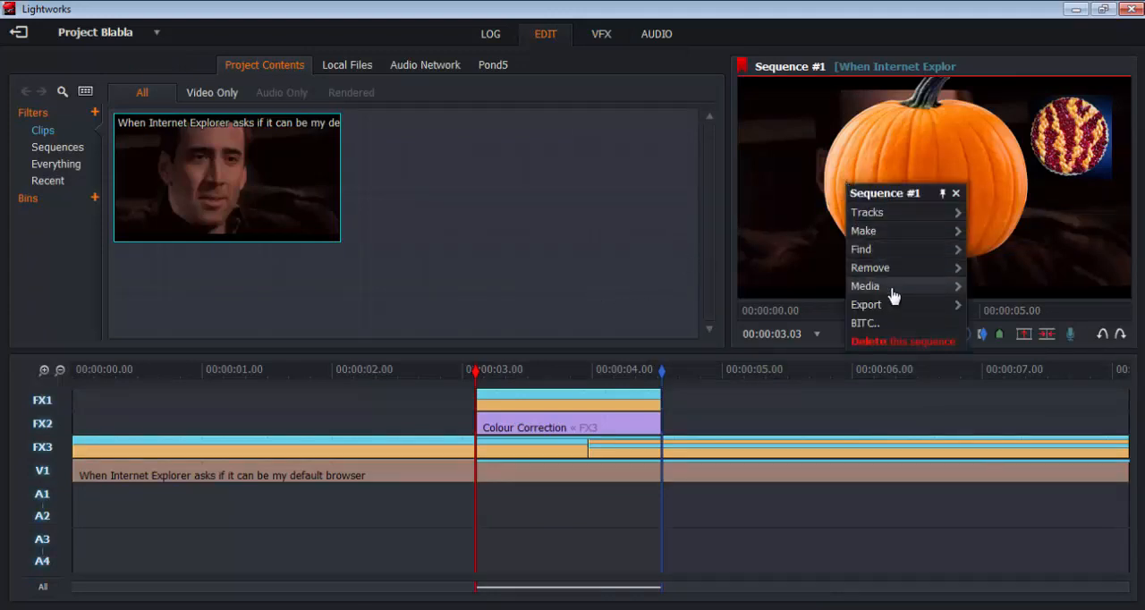
Step: Export Sequence #1 with the 720p YouTube preset to the Desktop folder
{"action": "left_click", "coordinate": [865, 304]}
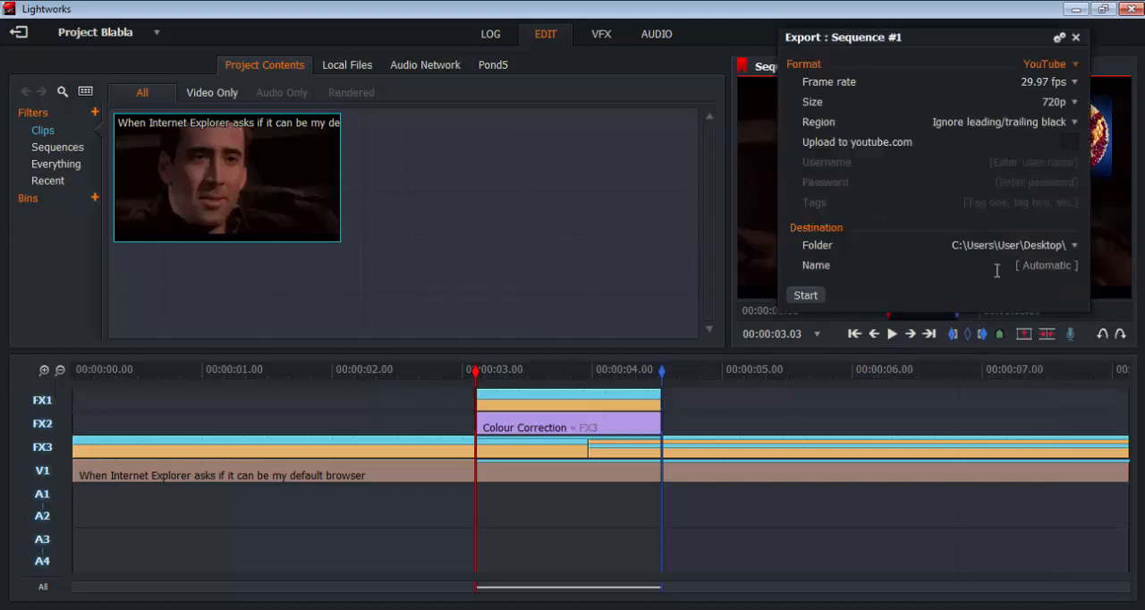
{"action": "mouse_move", "coordinate": [1062, 150]}
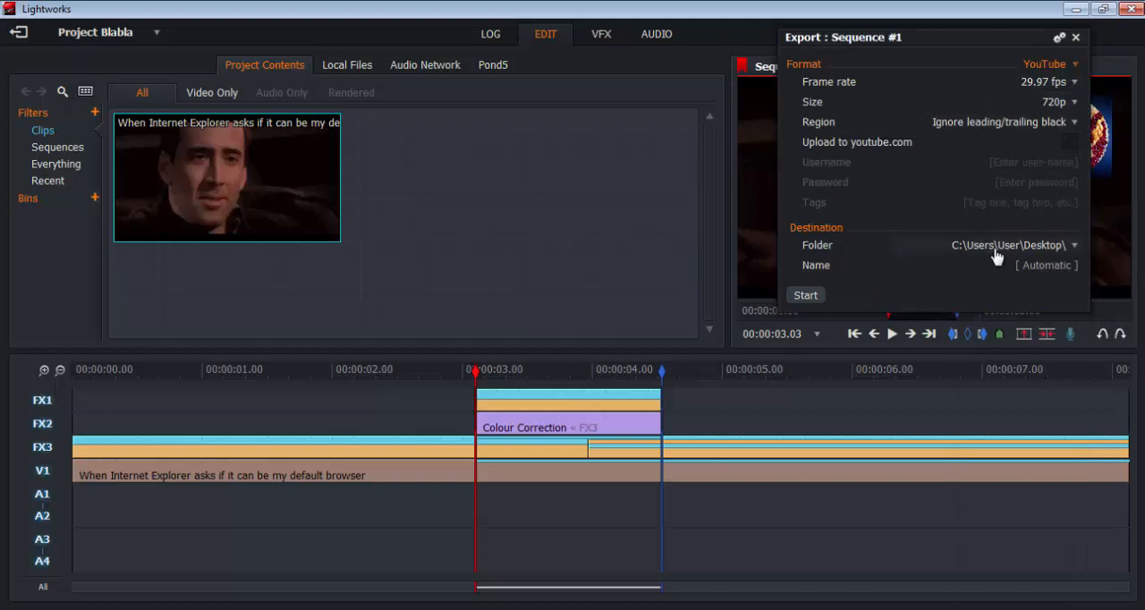
{"action": "left_click", "coordinate": [804, 294]}
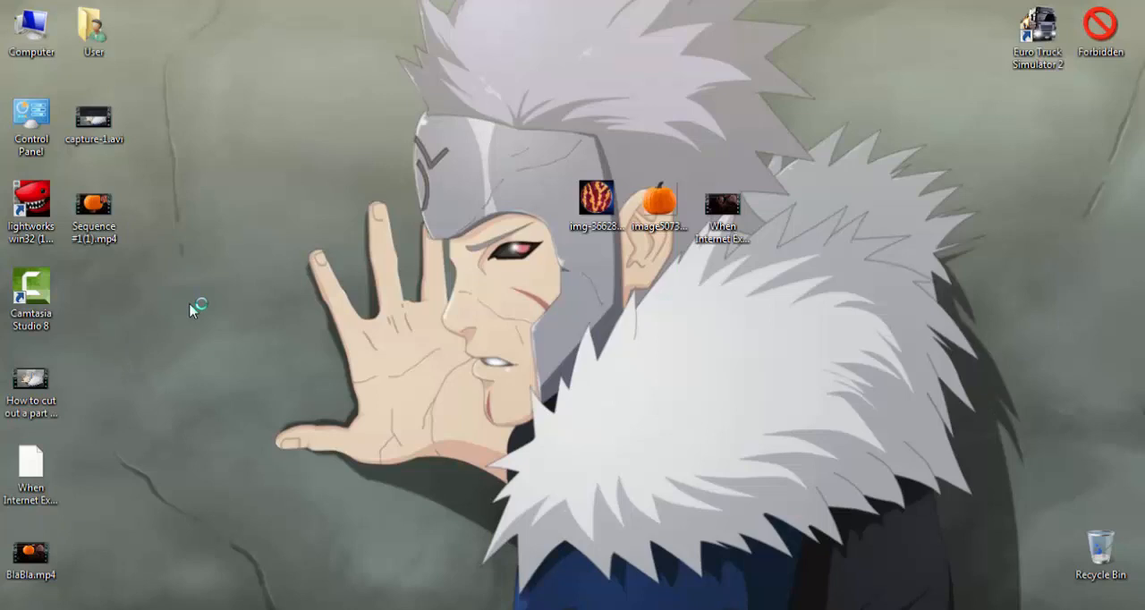
{"action": "mouse_move", "coordinate": [190, 310]}
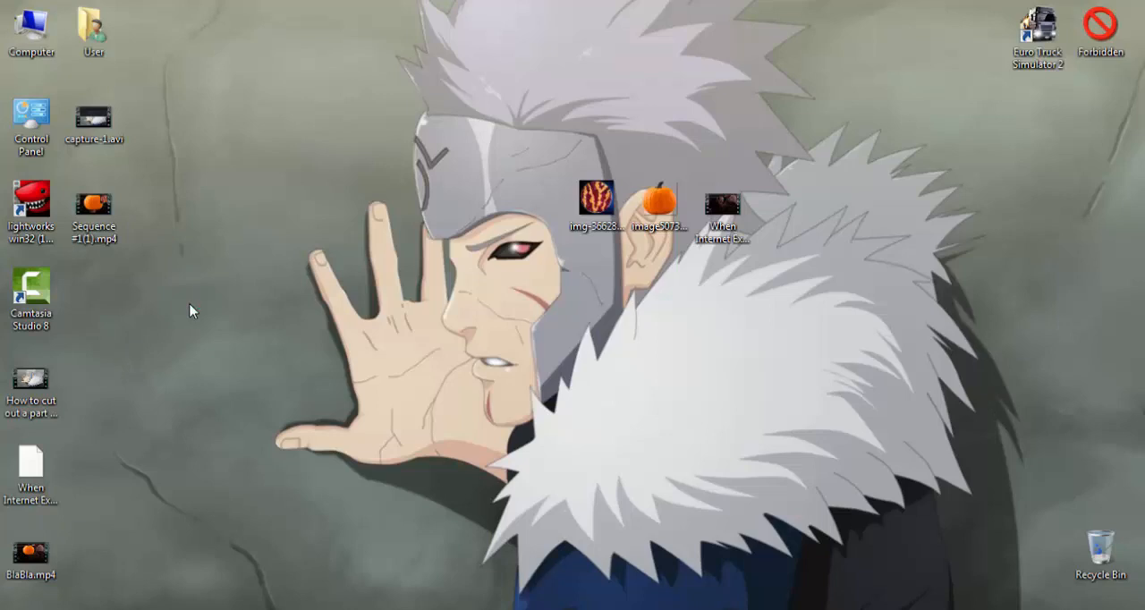
Step: Play Sequence #1(1).mp4 from the desktop in VLC
{"action": "double_click", "coordinate": [93, 212]}
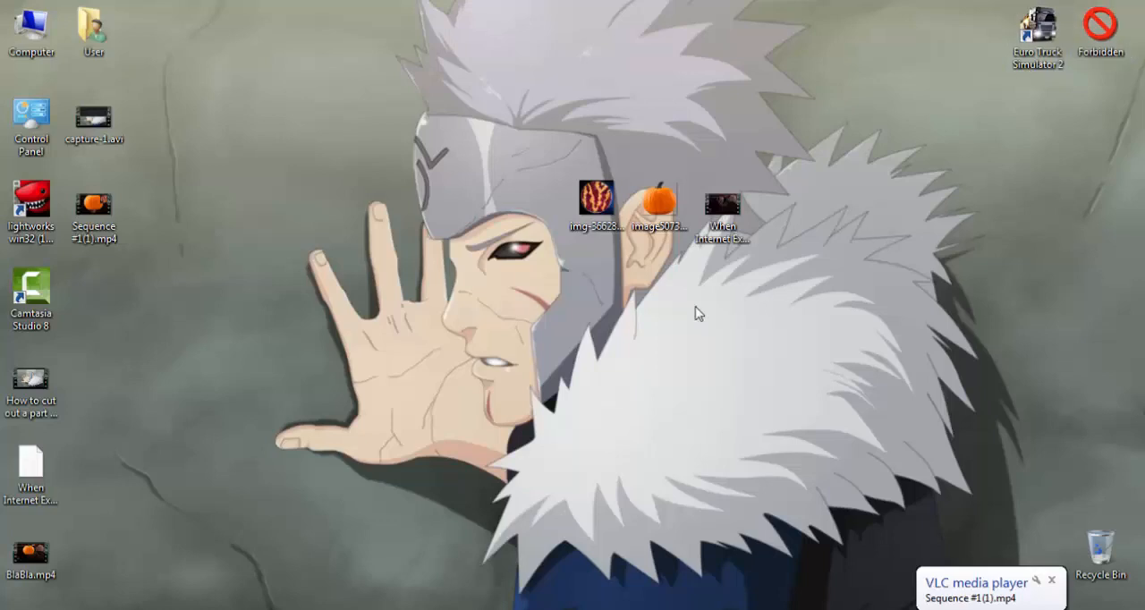
{"action": "mouse_move", "coordinate": [621, 333]}
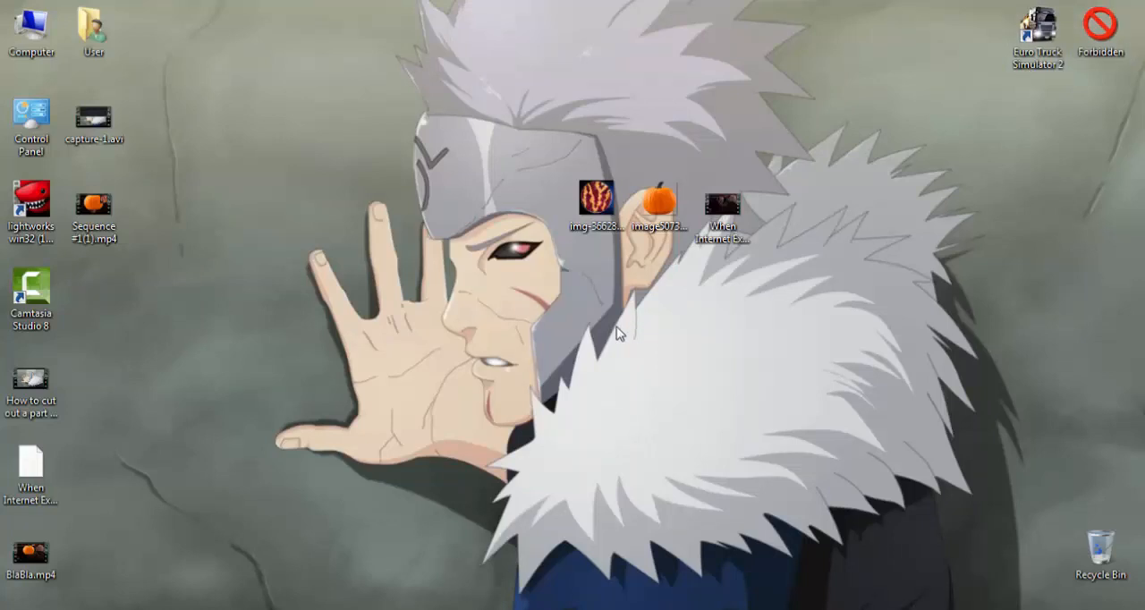